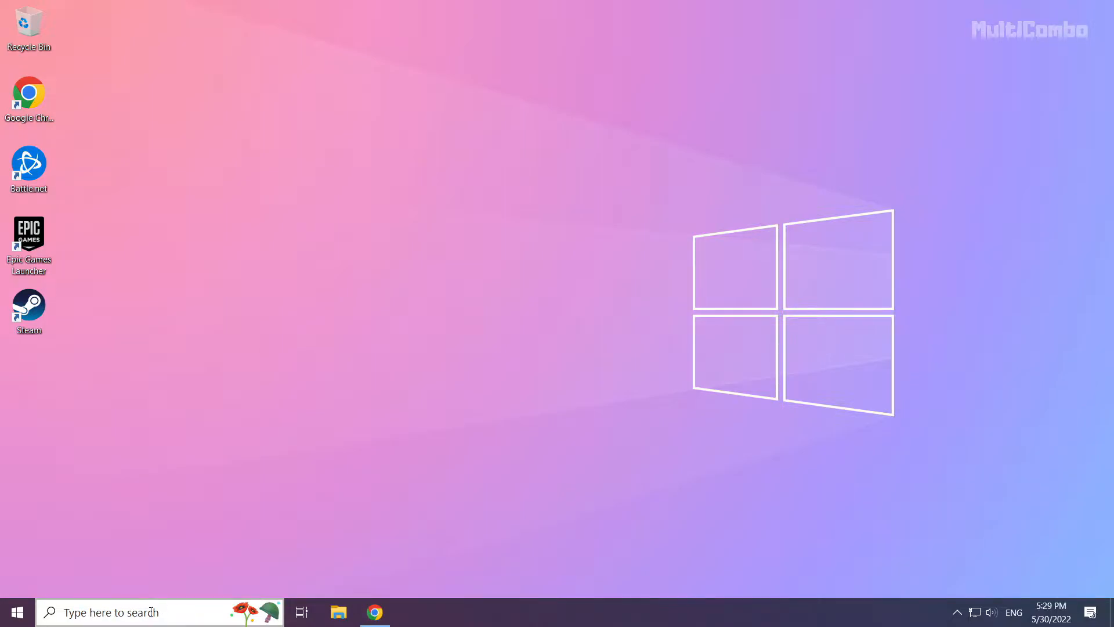
Step: Search Windows for 'device manager' and open the Device Manager best match
{"action": "left_click", "coordinate": [142, 611]}
{"action": "type", "text": "device manager"}
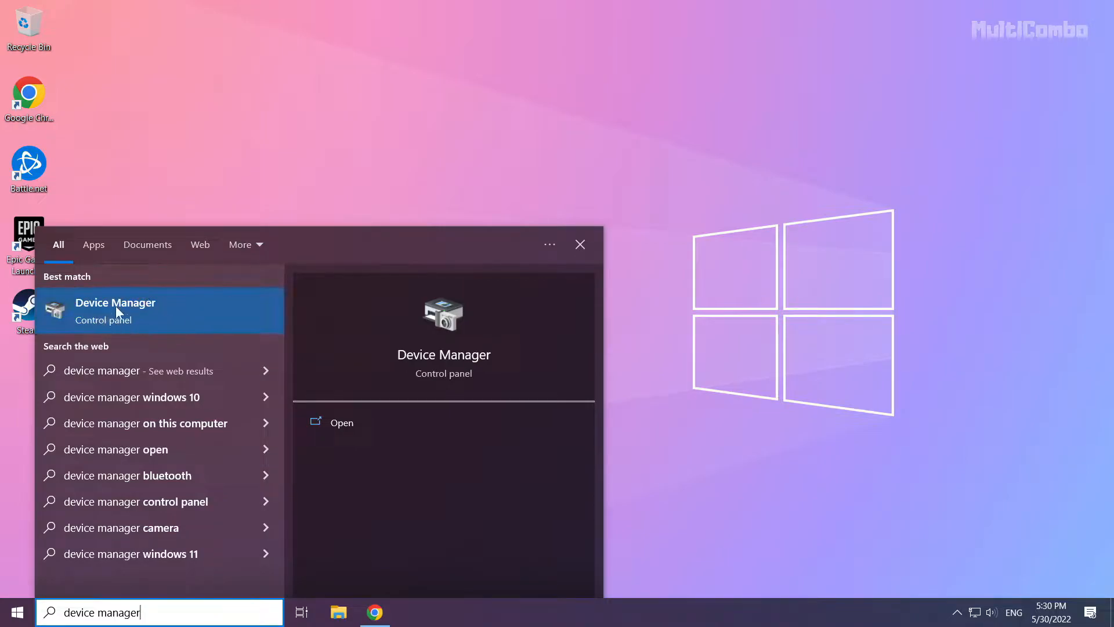
{"action": "left_click", "coordinate": [114, 310]}
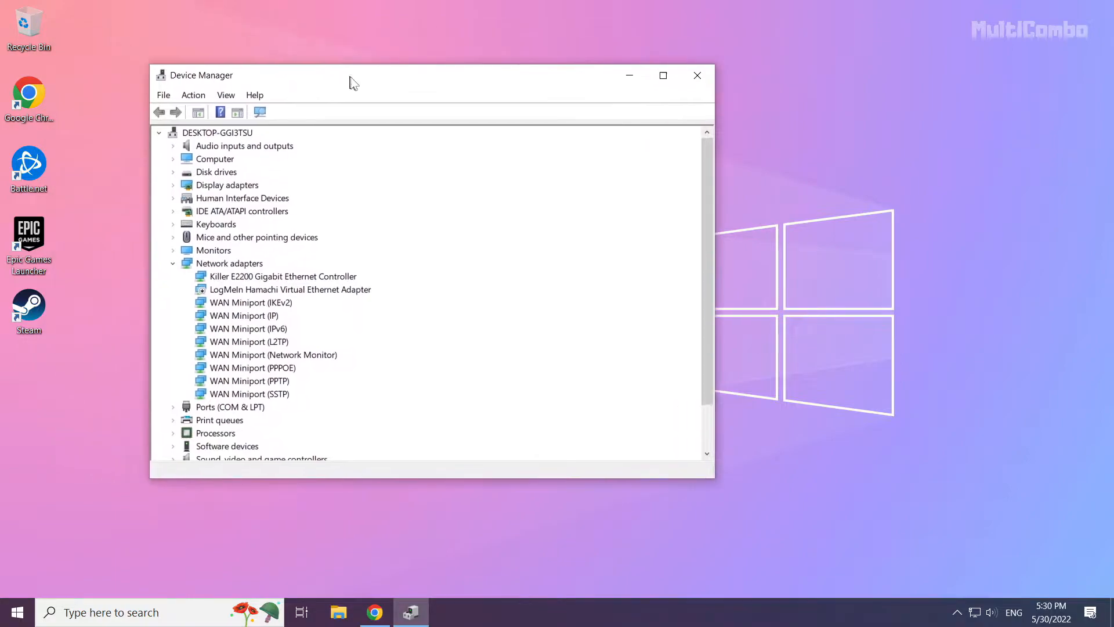
Step: Auto-search drivers for the NVIDIA GeForce GTX 1050 Ti, confirming the best driver is installed
{"action": "left_click_drag", "start_coordinate": [348, 75], "coordinate": [467, 100]}
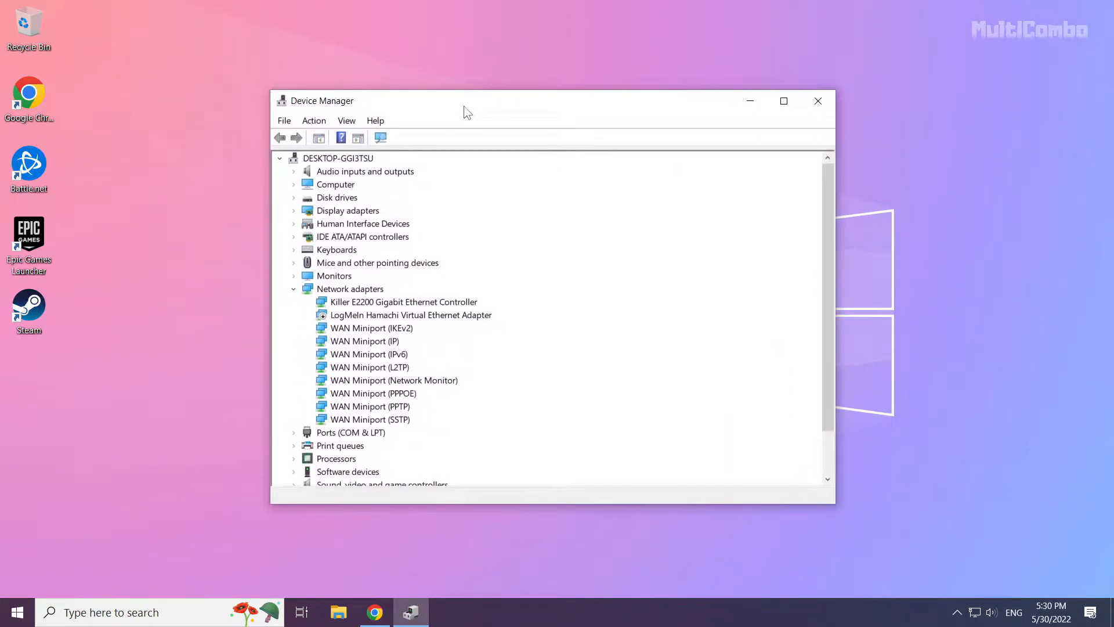
{"action": "left_click", "coordinate": [347, 210]}
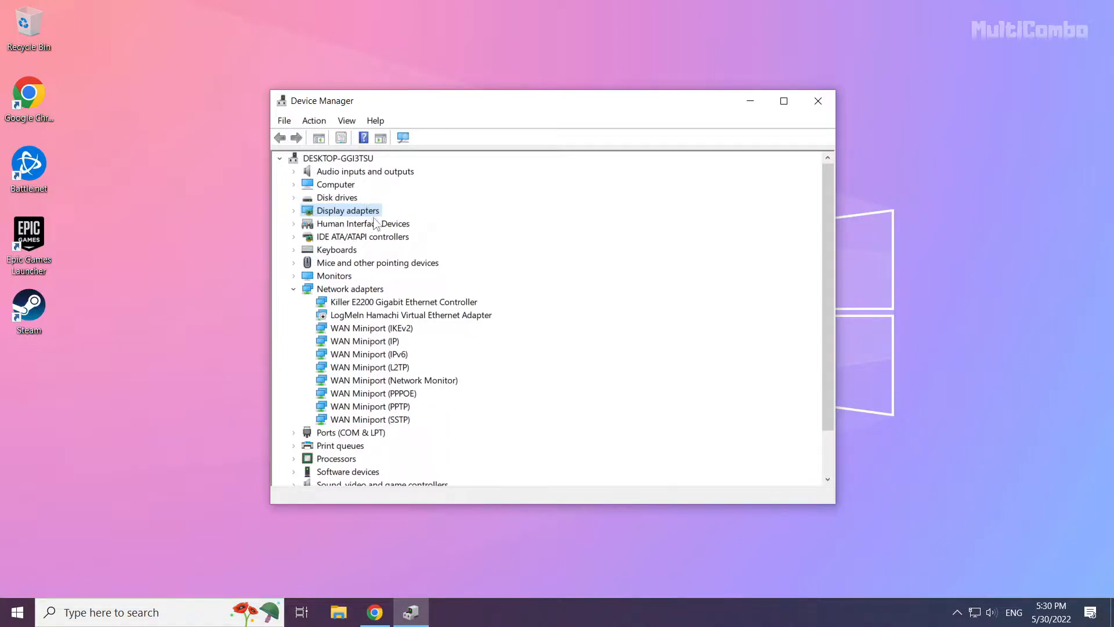
{"action": "mouse_move", "coordinate": [295, 218]}
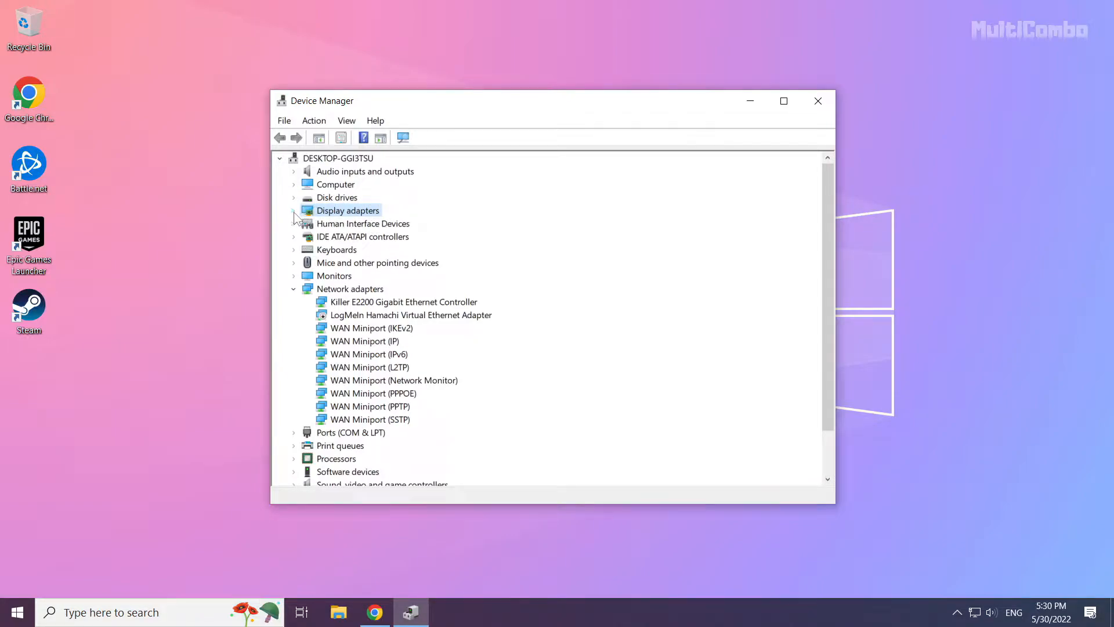
{"action": "left_click", "coordinate": [294, 210]}
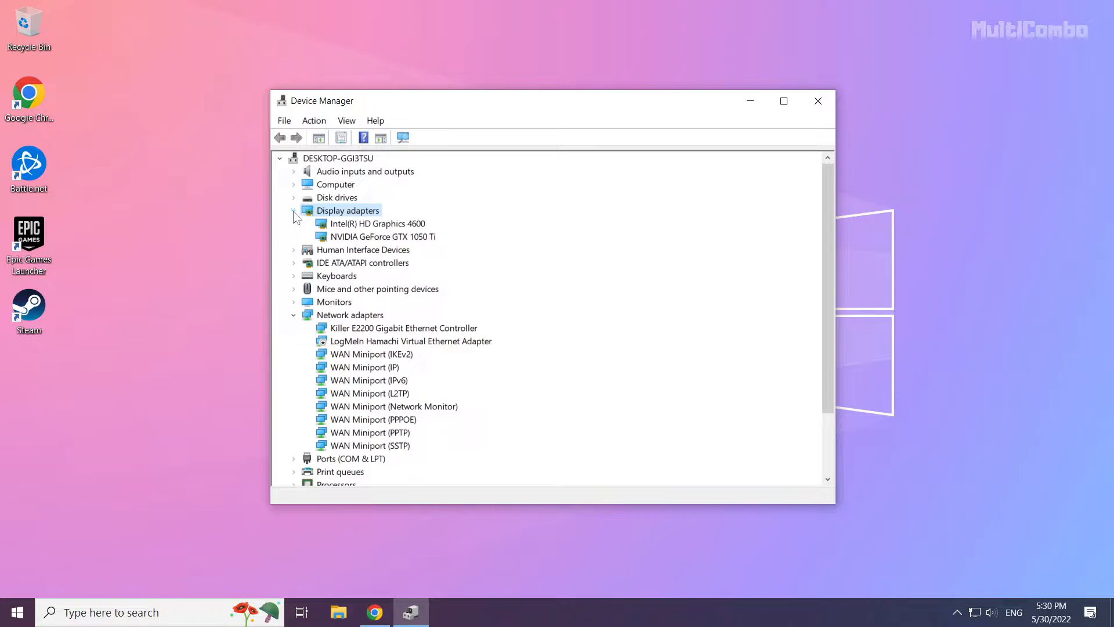
{"action": "mouse_move", "coordinate": [360, 241]}
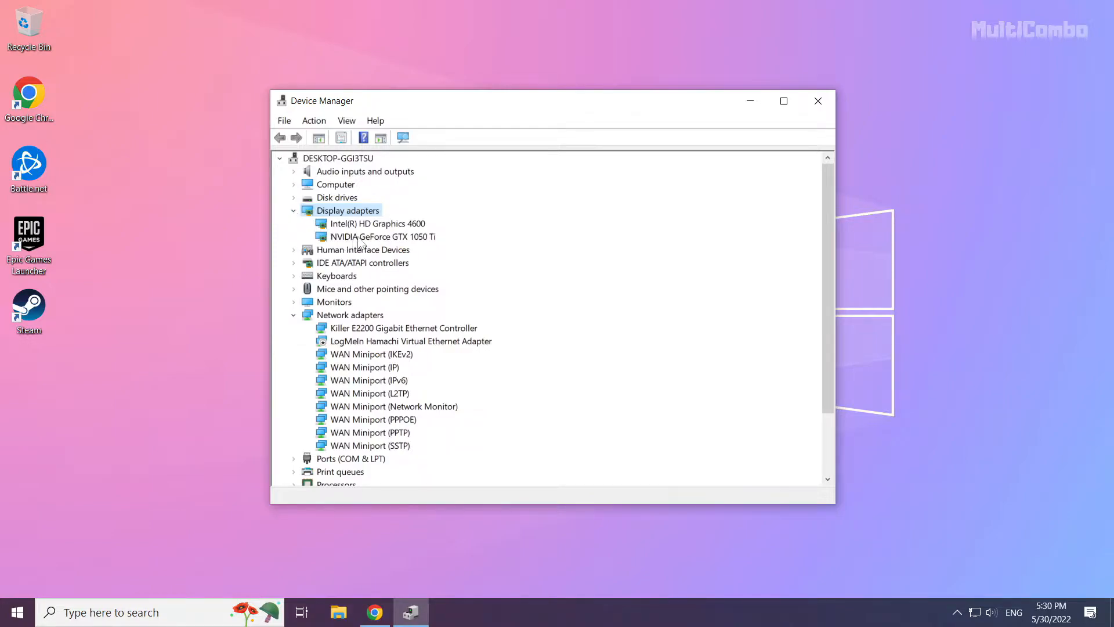
{"action": "left_click", "coordinate": [382, 236]}
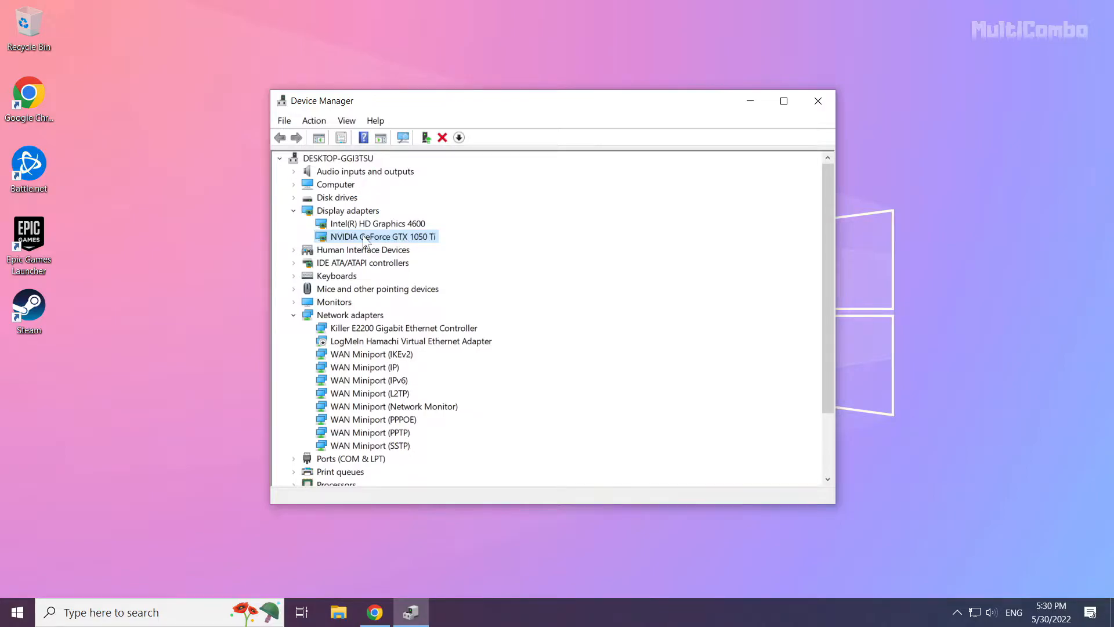
{"action": "right_click", "coordinate": [379, 236]}
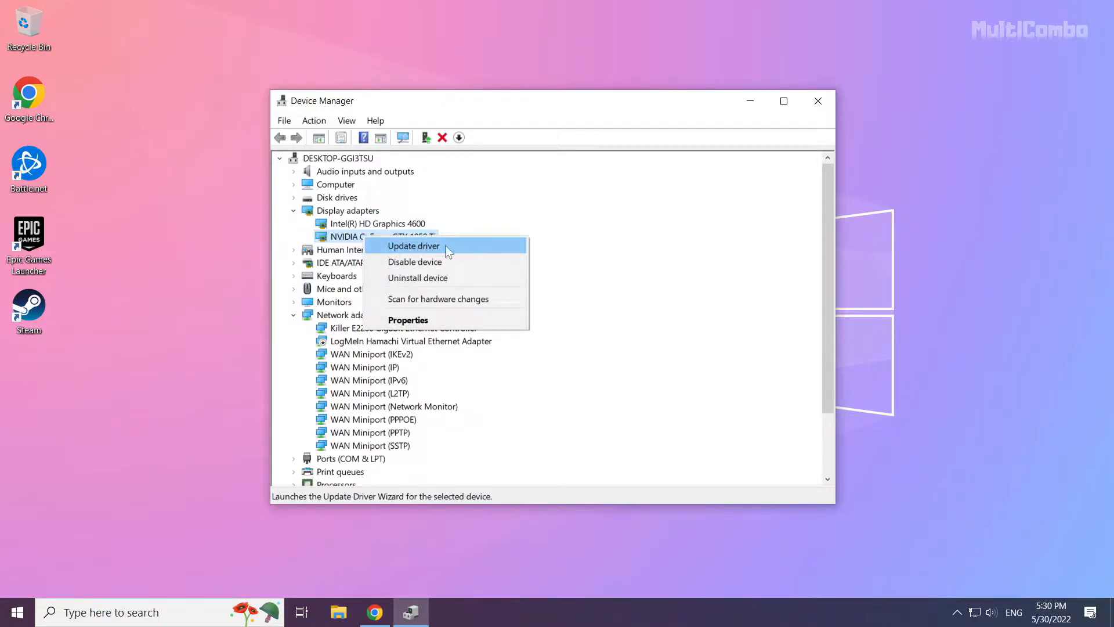
{"action": "left_click", "coordinate": [412, 245]}
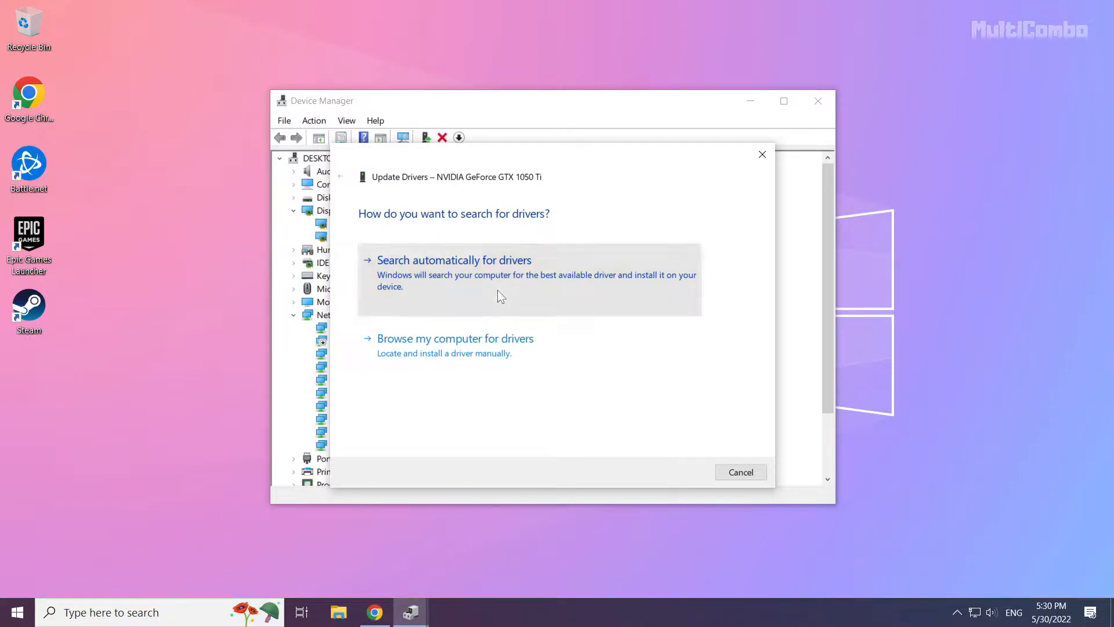
{"action": "left_click", "coordinate": [453, 259]}
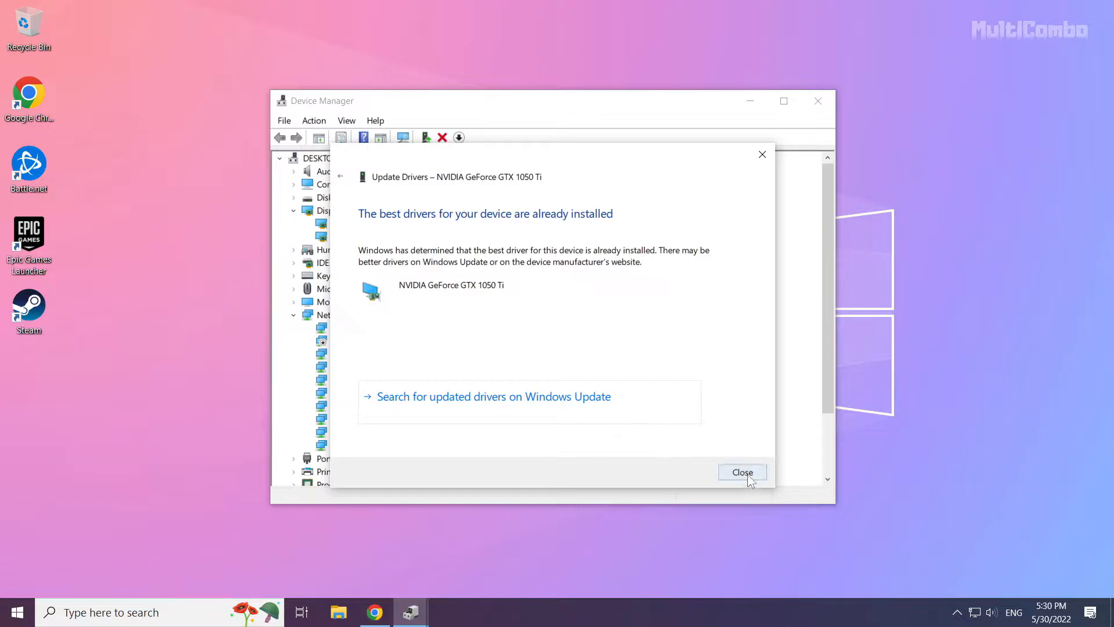
{"action": "left_click", "coordinate": [741, 471]}
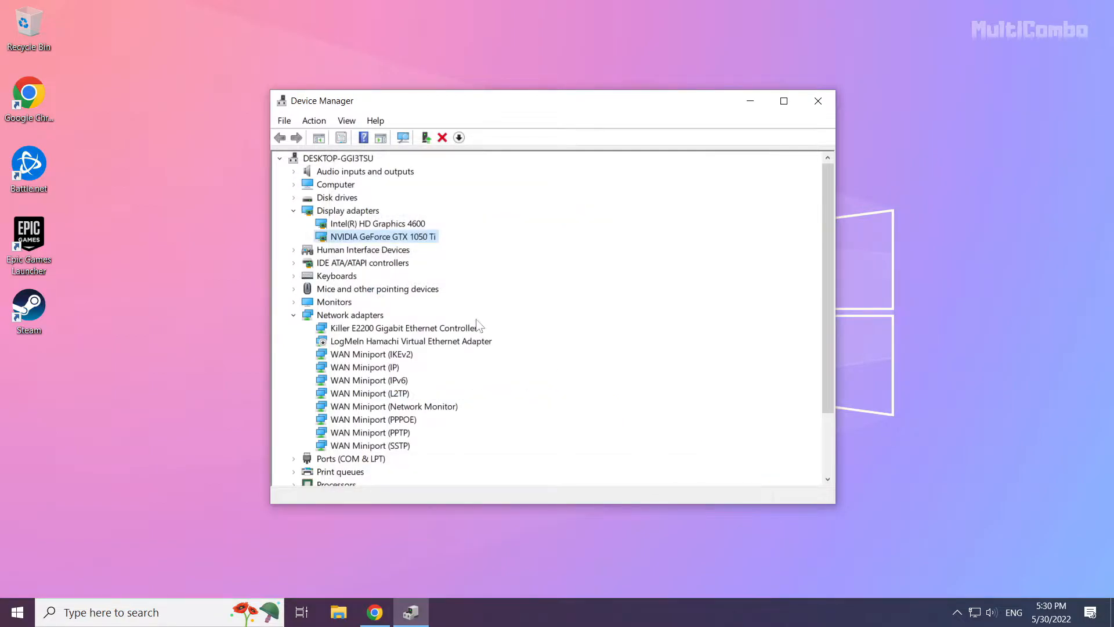
Step: Auto-search drivers for Intel(R) HD Graphics 4600, find it current, and close Device Manager
{"action": "left_click", "coordinate": [376, 222]}
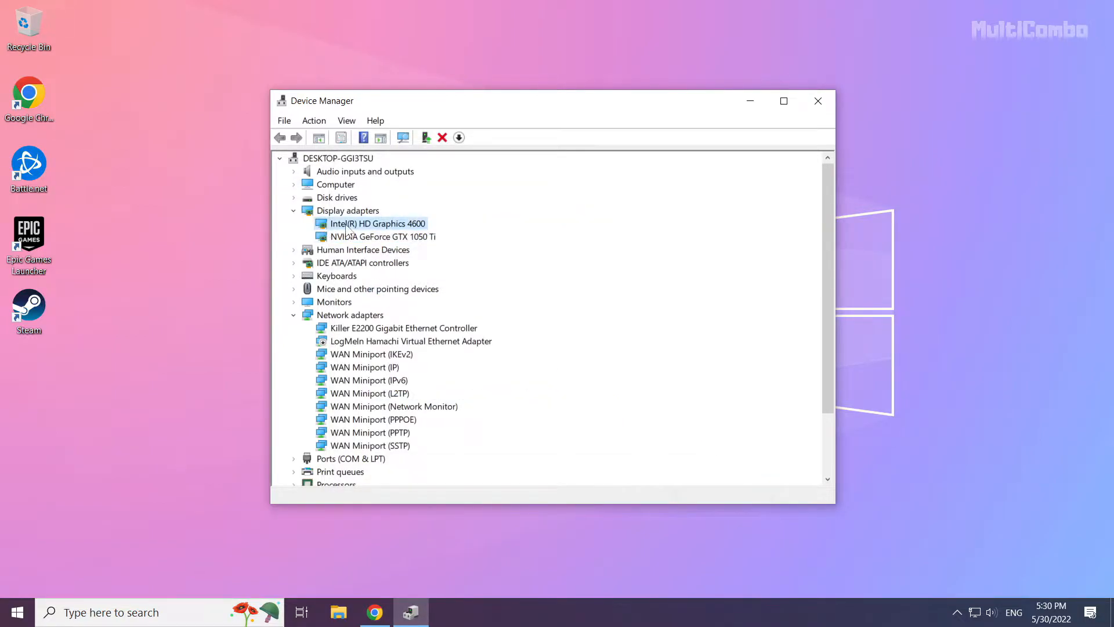
{"action": "right_click", "coordinate": [379, 223]}
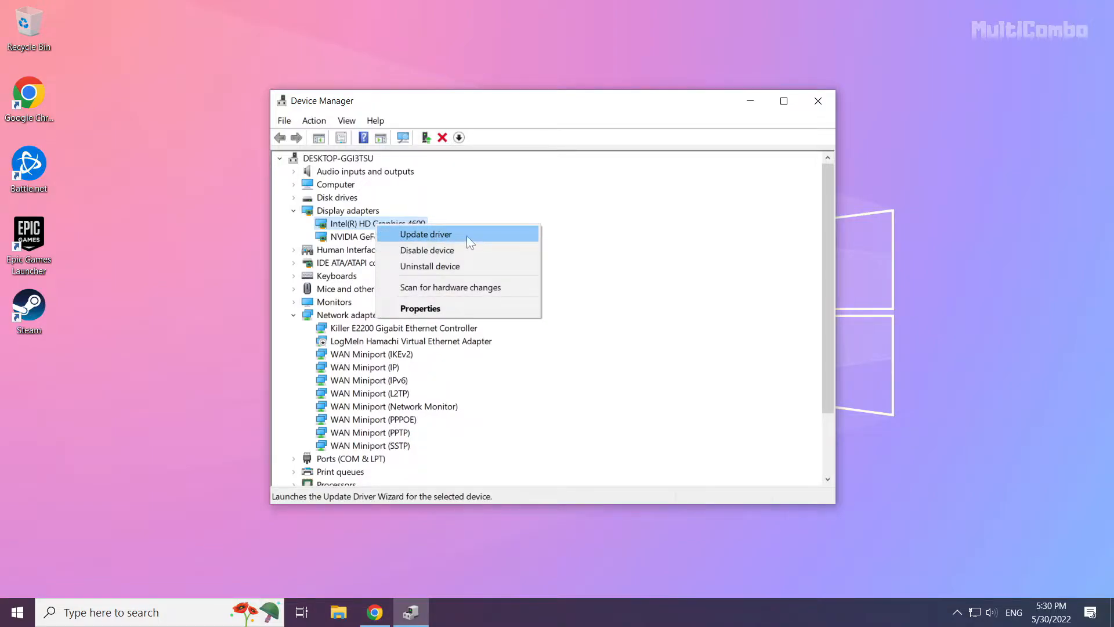
{"action": "left_click", "coordinate": [425, 234]}
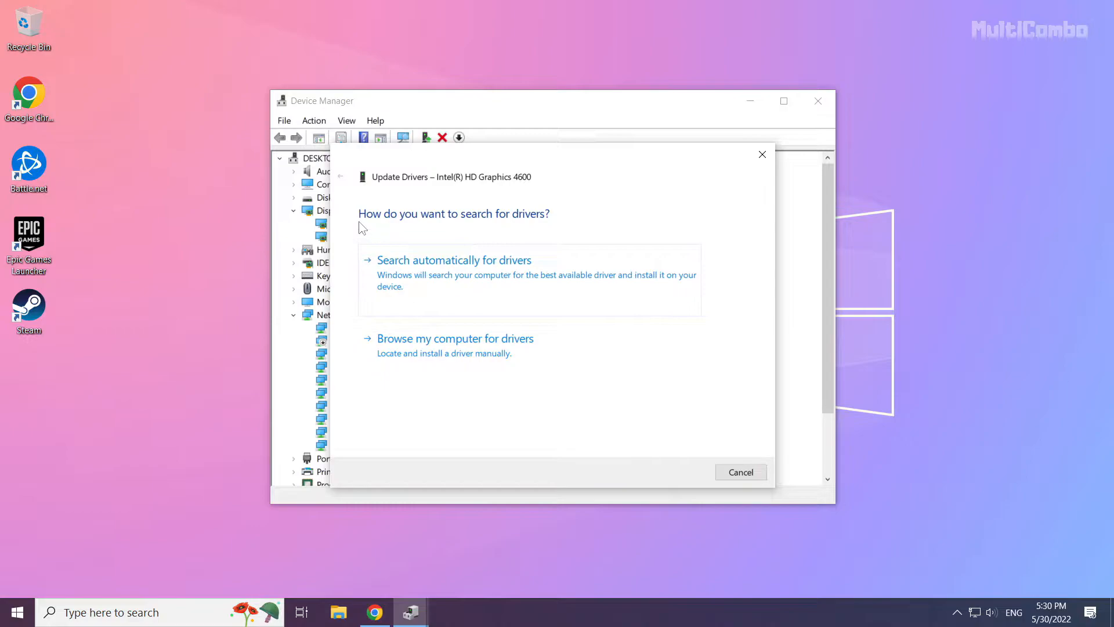
{"action": "mouse_move", "coordinate": [465, 275]}
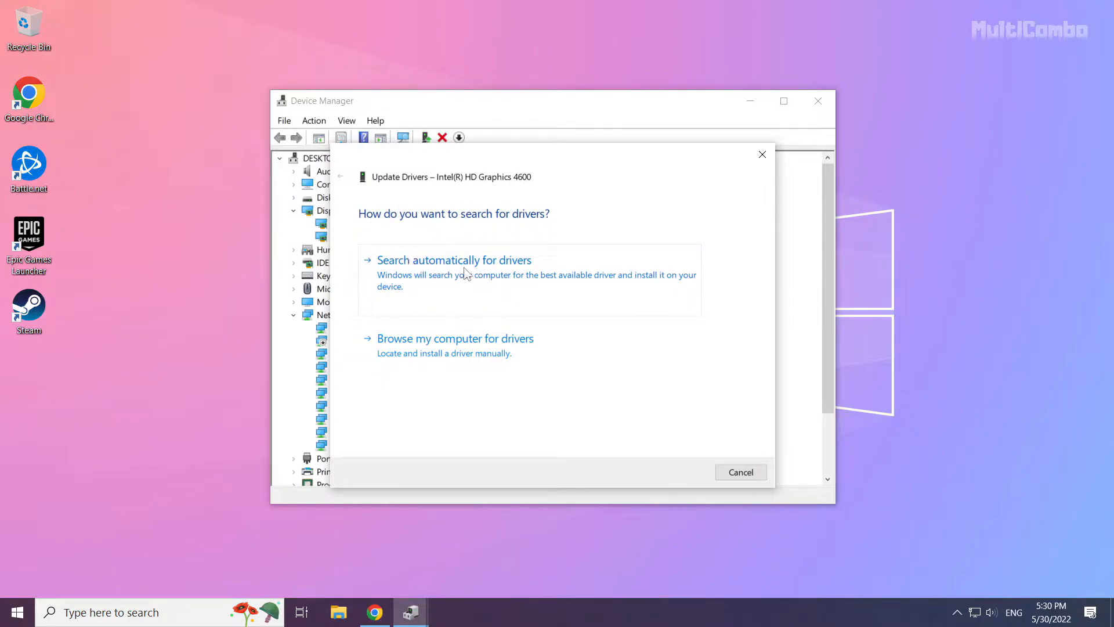
{"action": "left_click", "coordinate": [453, 259]}
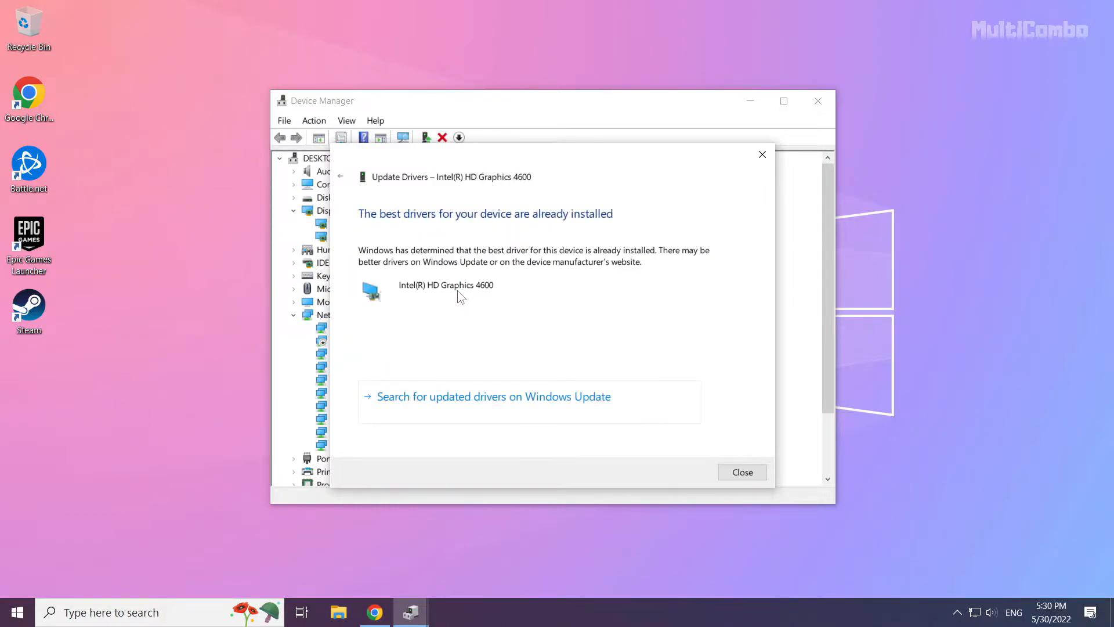
{"action": "mouse_move", "coordinate": [741, 471]}
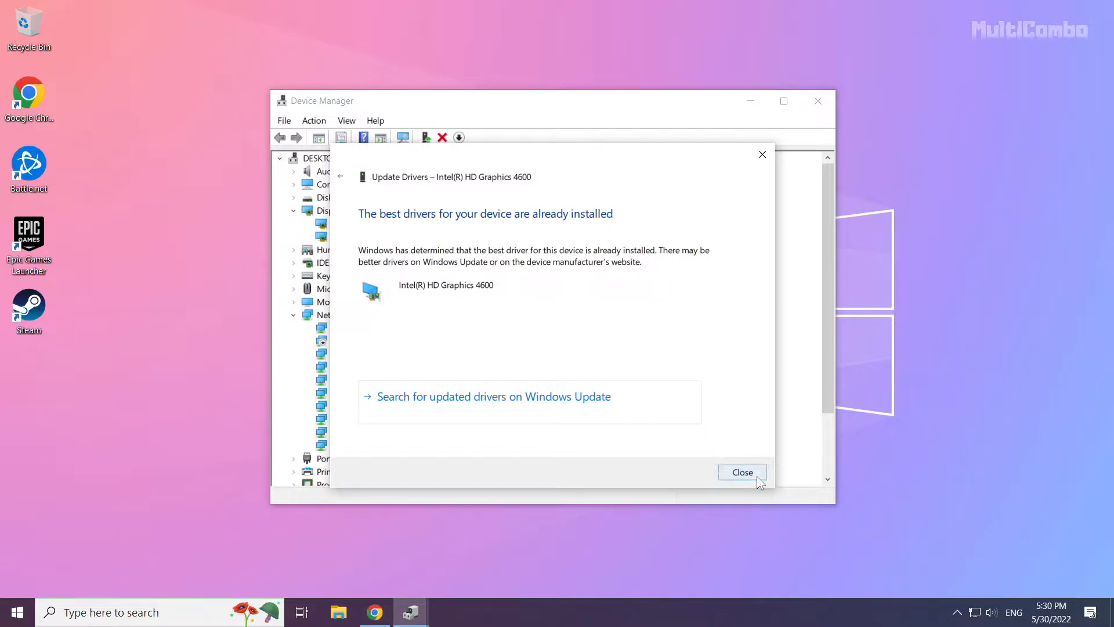
{"action": "left_click", "coordinate": [741, 472]}
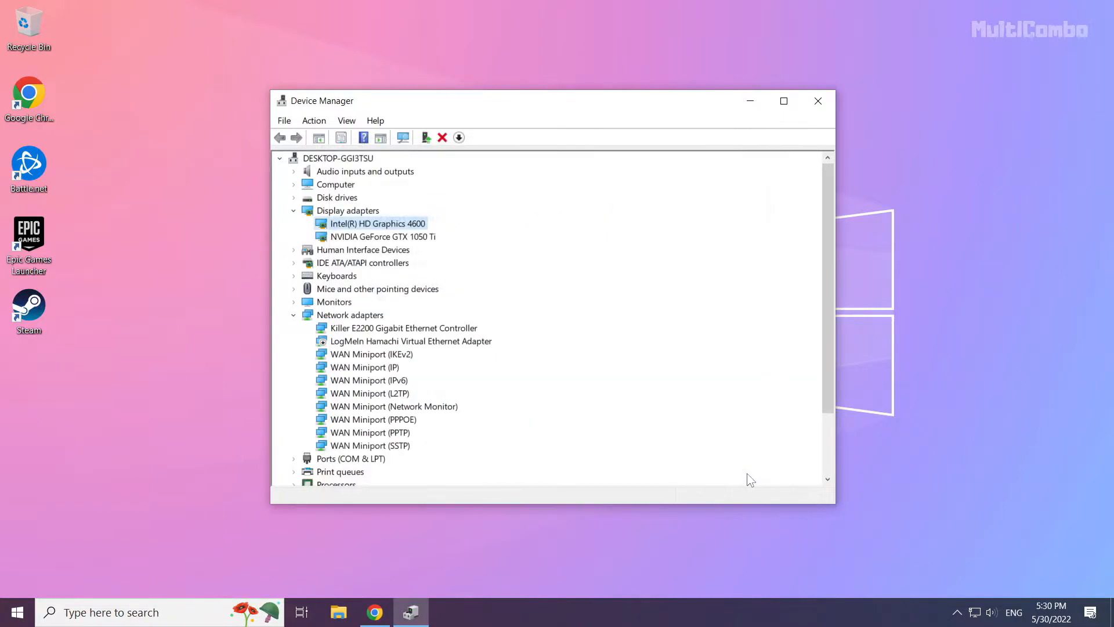
{"action": "mouse_move", "coordinate": [817, 101]}
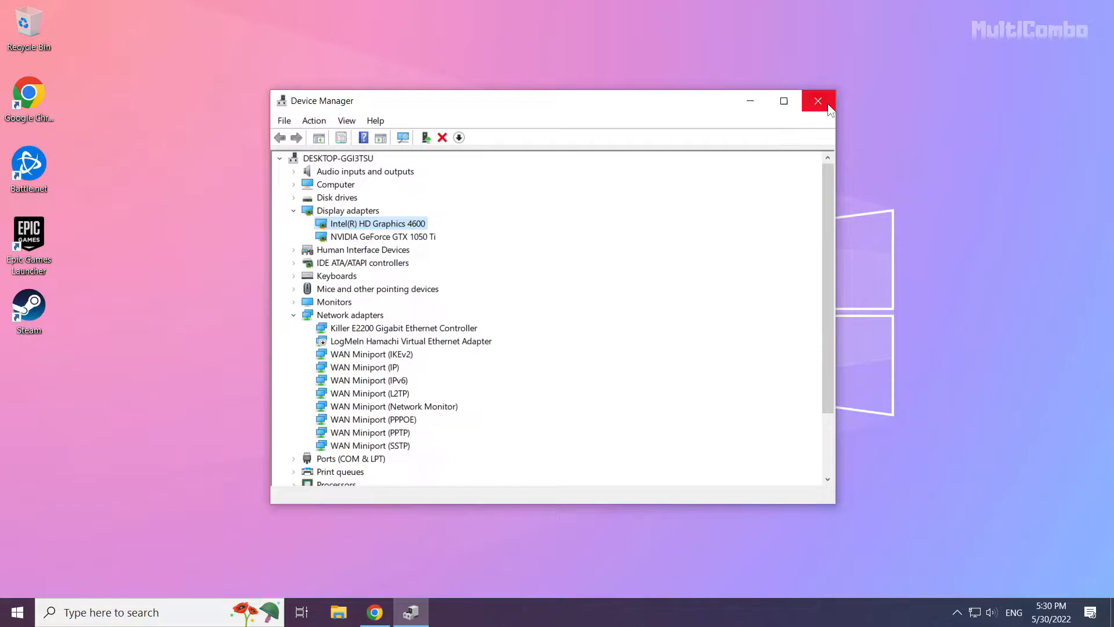
{"action": "mouse_move", "coordinate": [818, 101]}
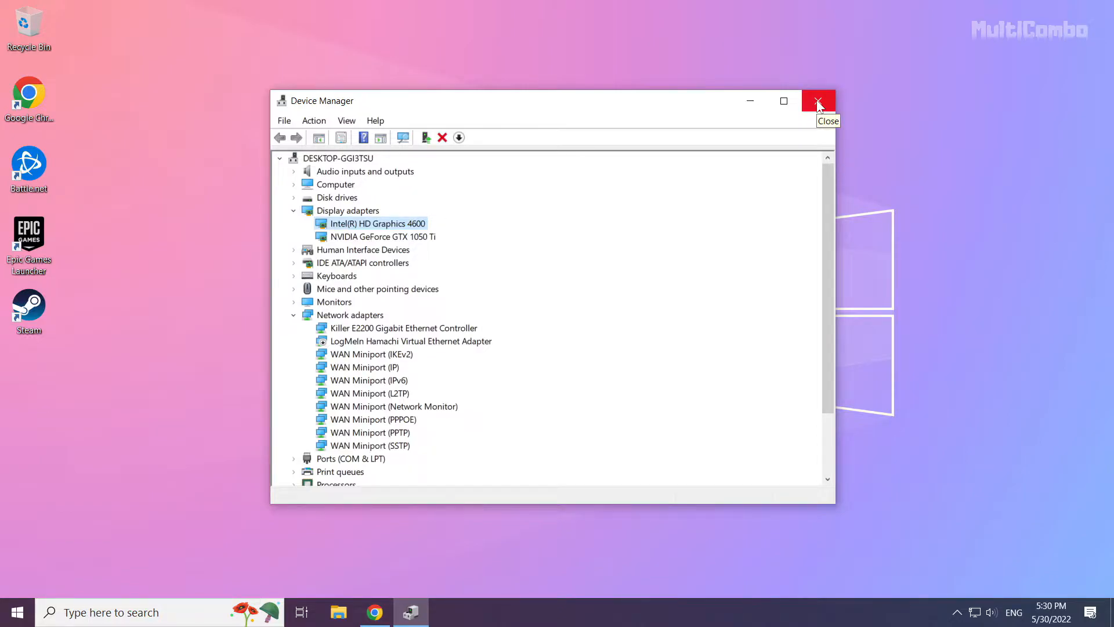
{"action": "left_click", "coordinate": [818, 100]}
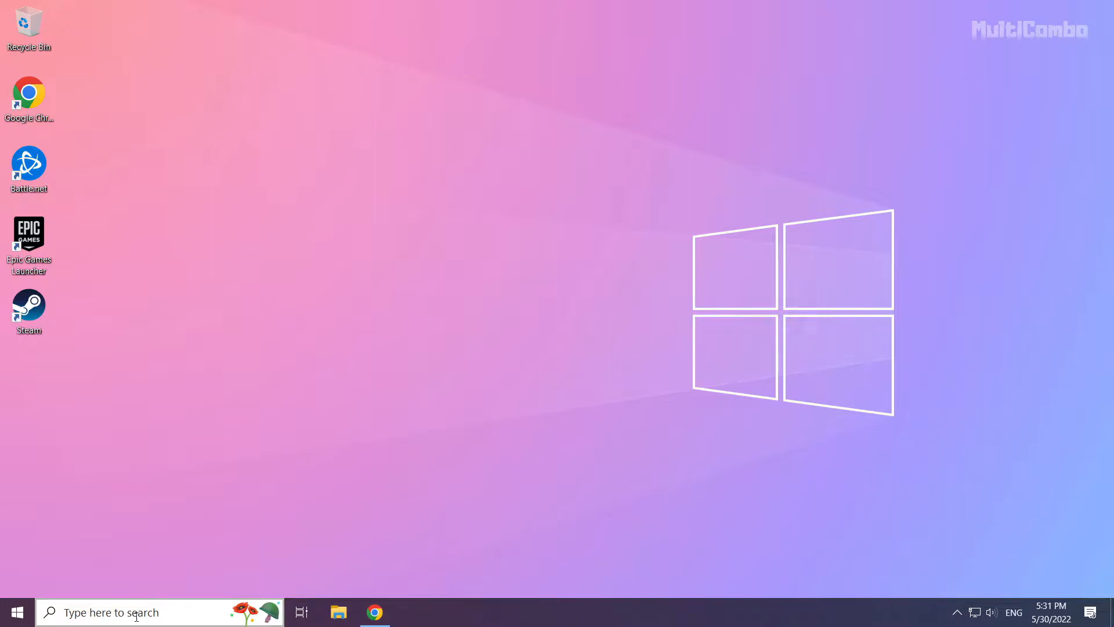
Step: Search Windows for 'update' and open the Check for updates setting
{"action": "left_click", "coordinate": [135, 611]}
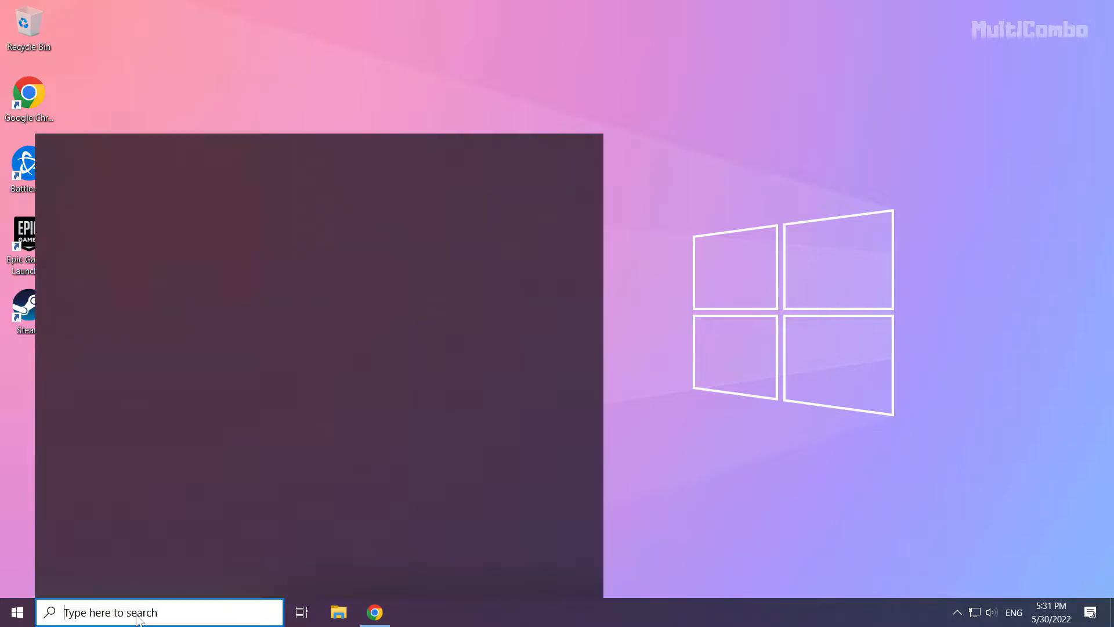
{"action": "left_click", "coordinate": [159, 612]}
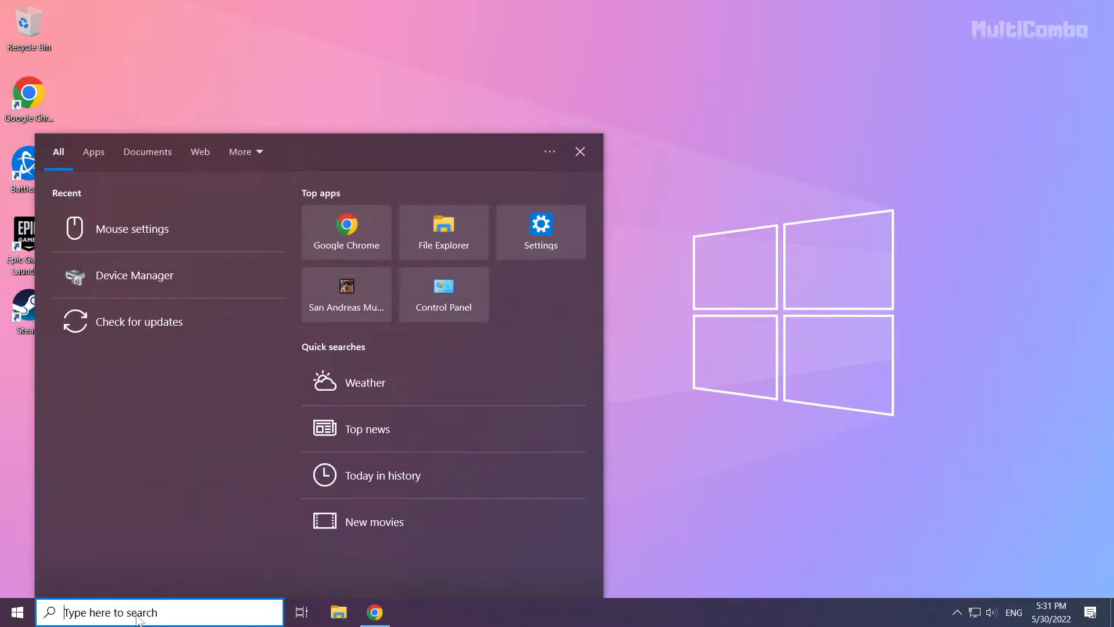
{"action": "type", "text": "update"}
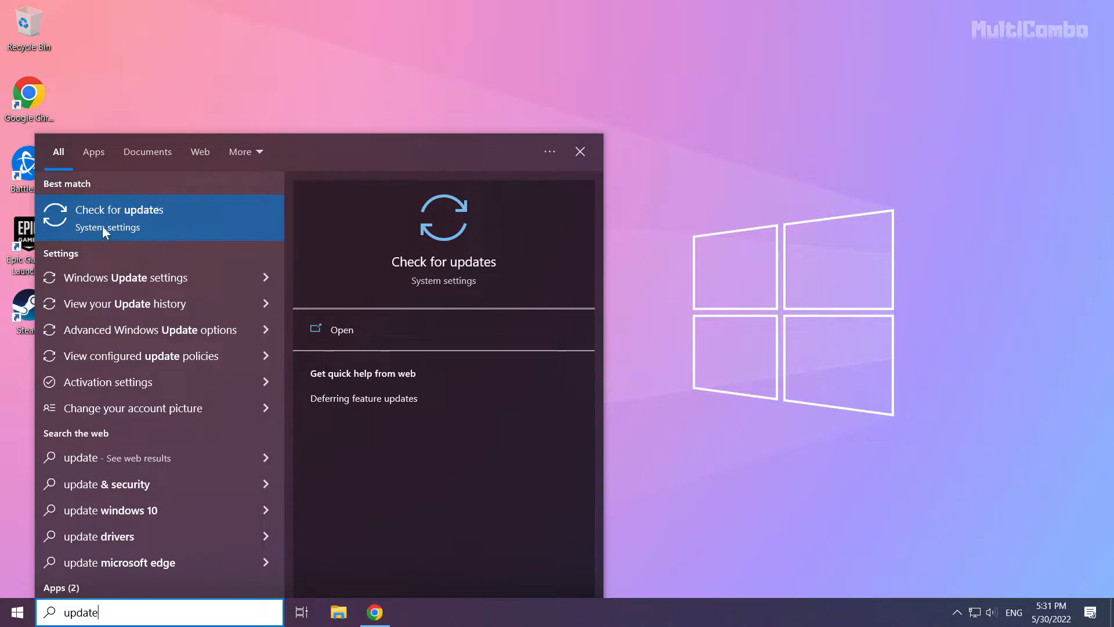
{"action": "left_click", "coordinate": [120, 209]}
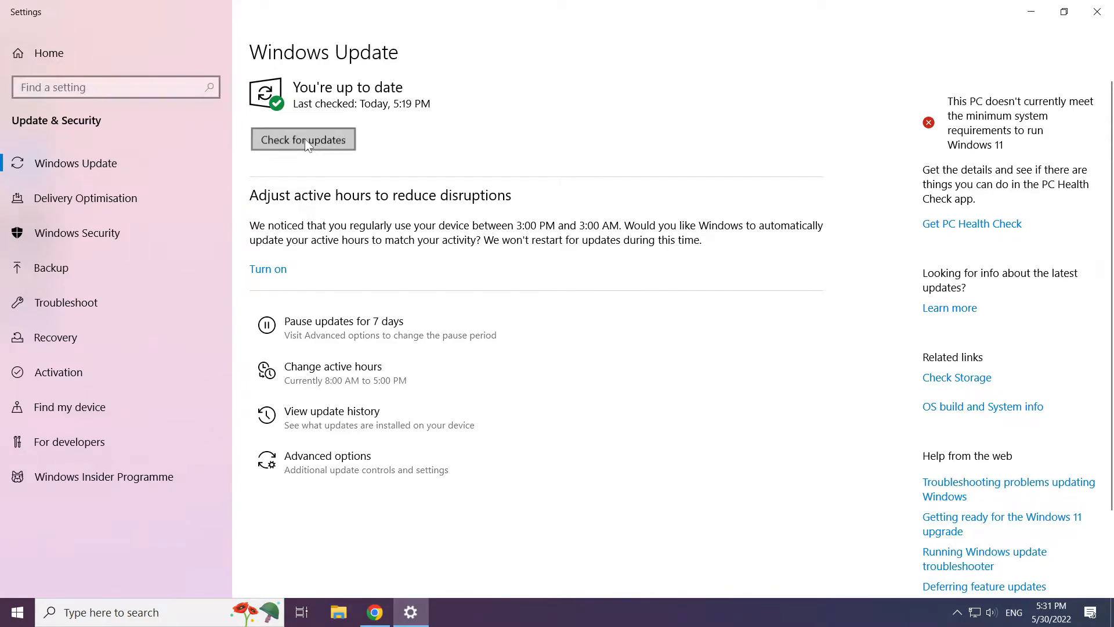
Step: Recheck Windows Update until it reports up to date, then close Settings
{"action": "left_click", "coordinate": [303, 140]}
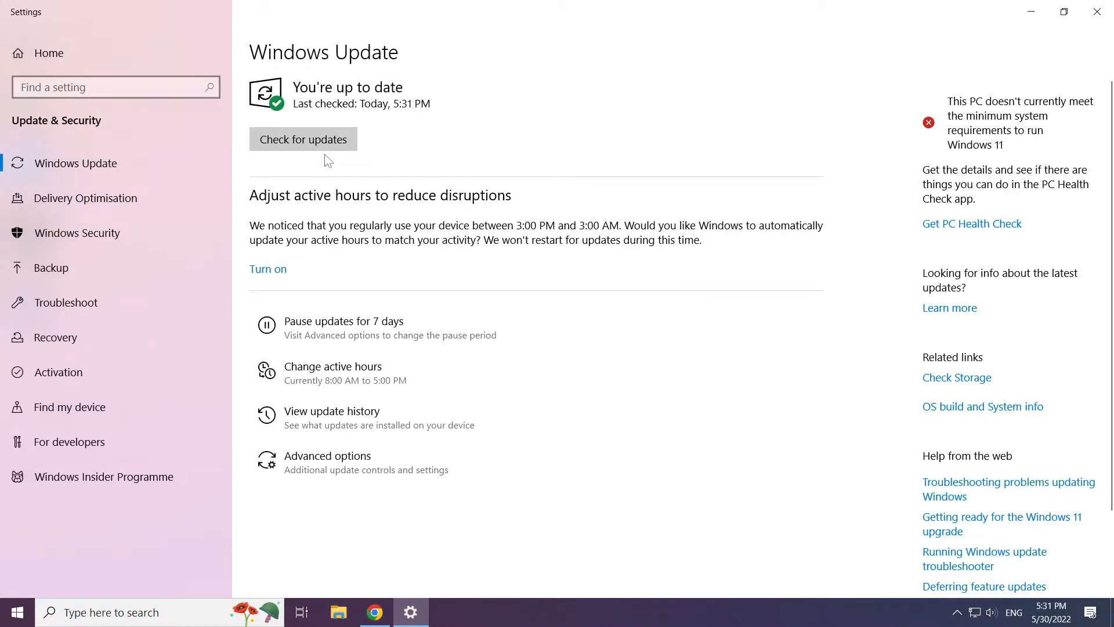
{"action": "mouse_move", "coordinate": [1097, 13]}
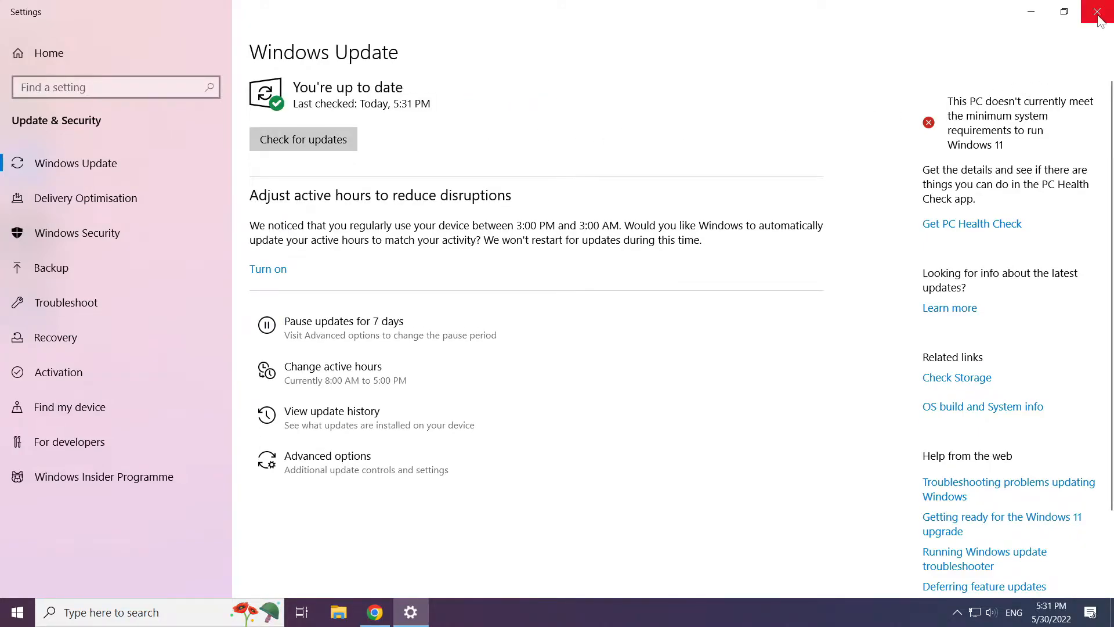
{"action": "left_click", "coordinate": [1100, 12]}
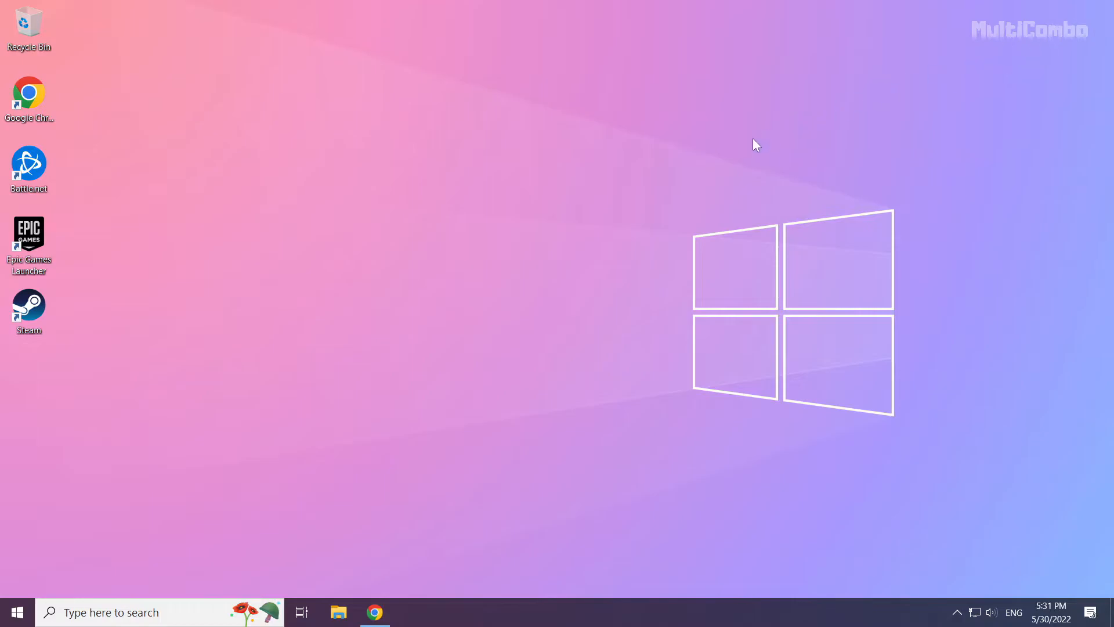
{"action": "mouse_move", "coordinate": [519, 320]}
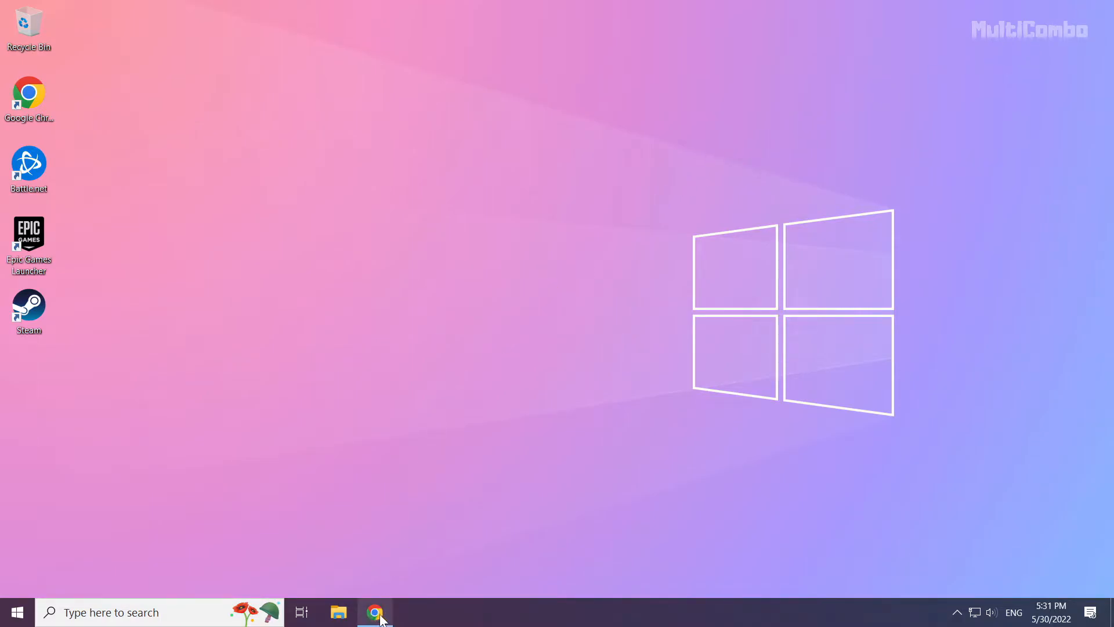
Step: In Chrome, download the DirectX End-User Runtime Web Installer (dxwebsetup.exe) and launch it
{"action": "left_click", "coordinate": [375, 611]}
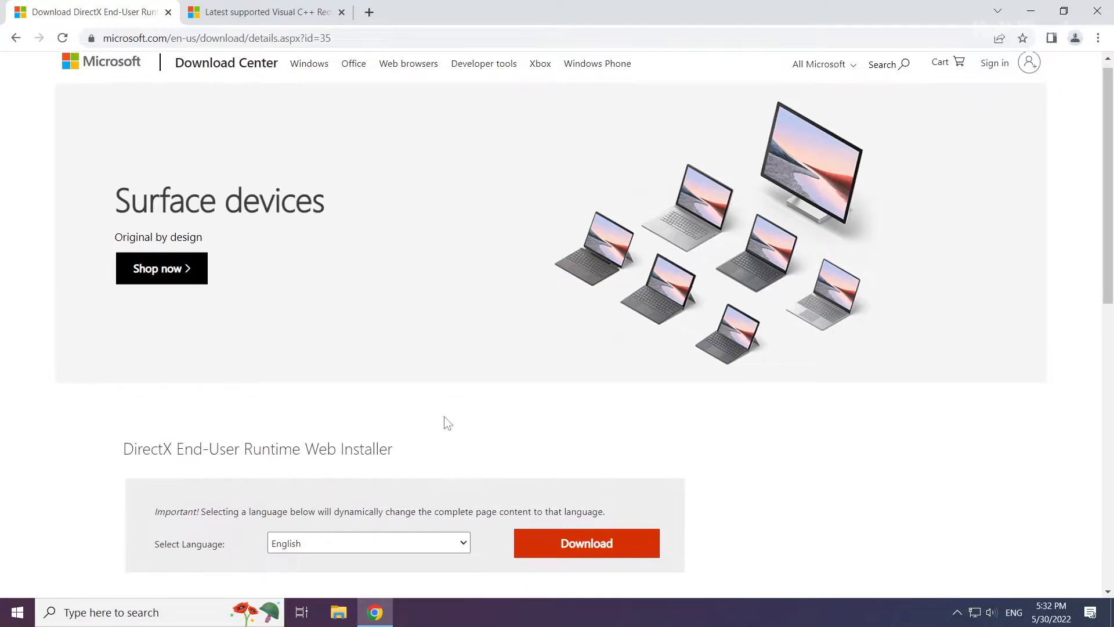
{"action": "scroll", "scroll_direction": "down", "scroll_amount": 3}
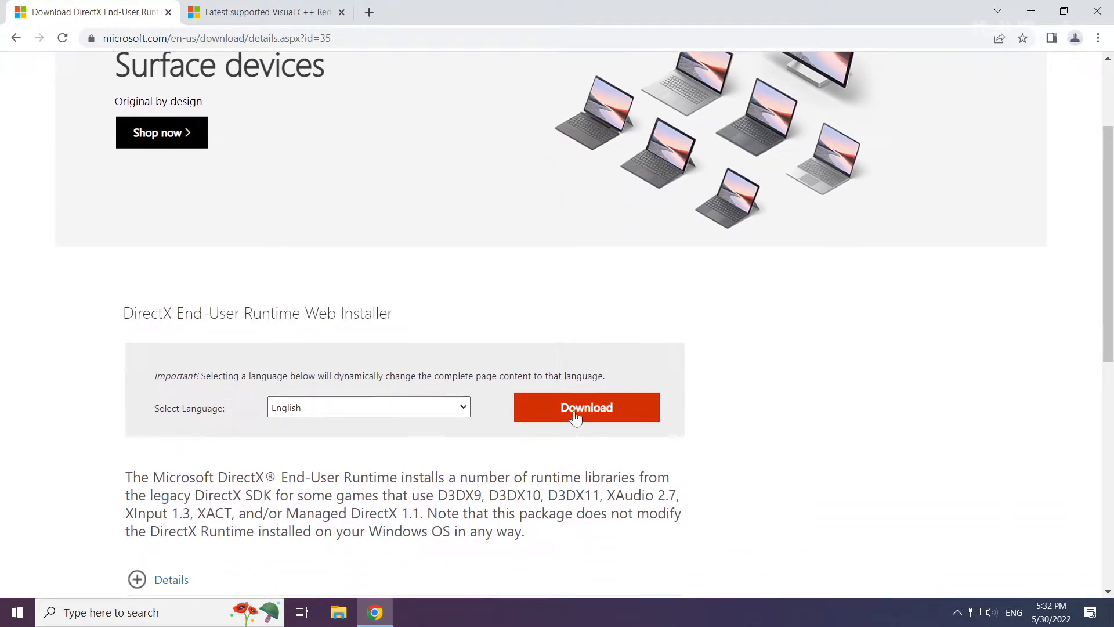
{"action": "left_click", "coordinate": [585, 407]}
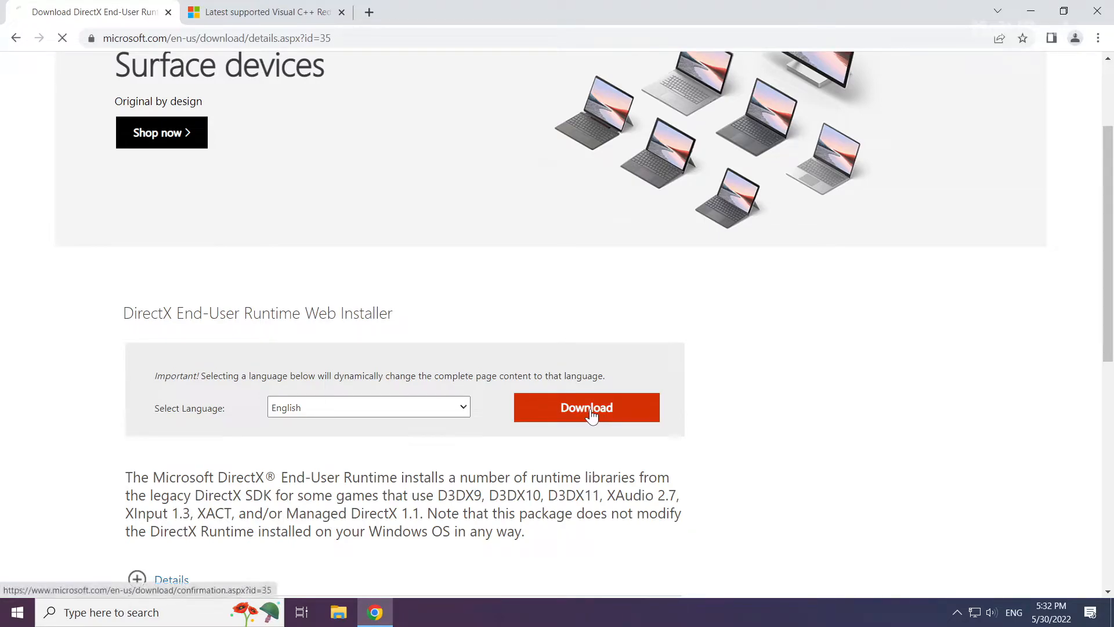
{"action": "left_click", "coordinate": [585, 407]}
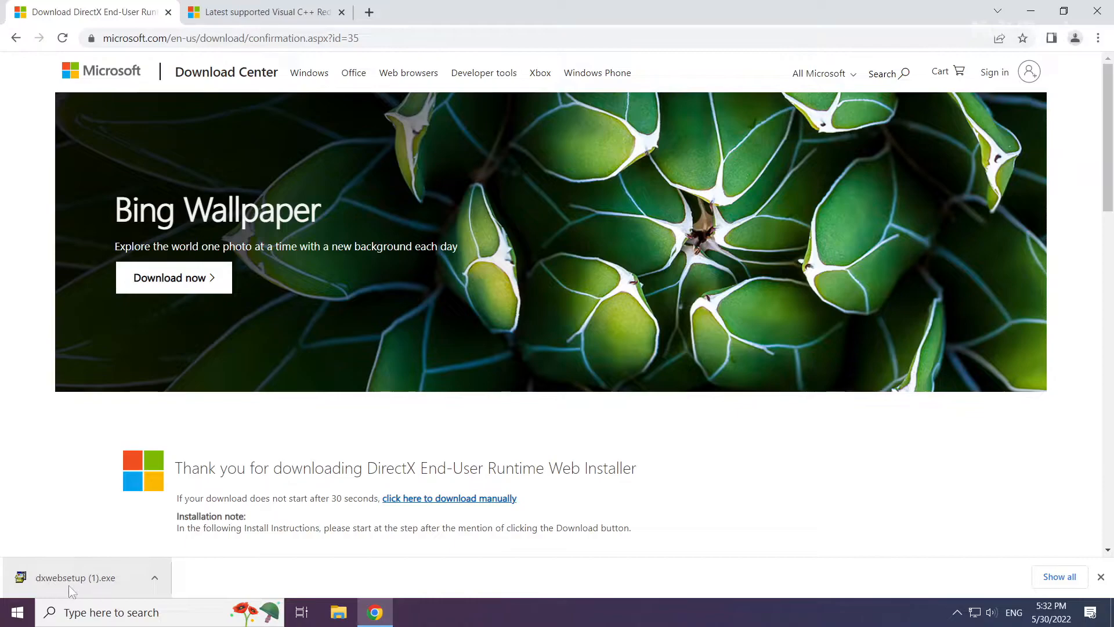
{"action": "left_click", "coordinate": [75, 577]}
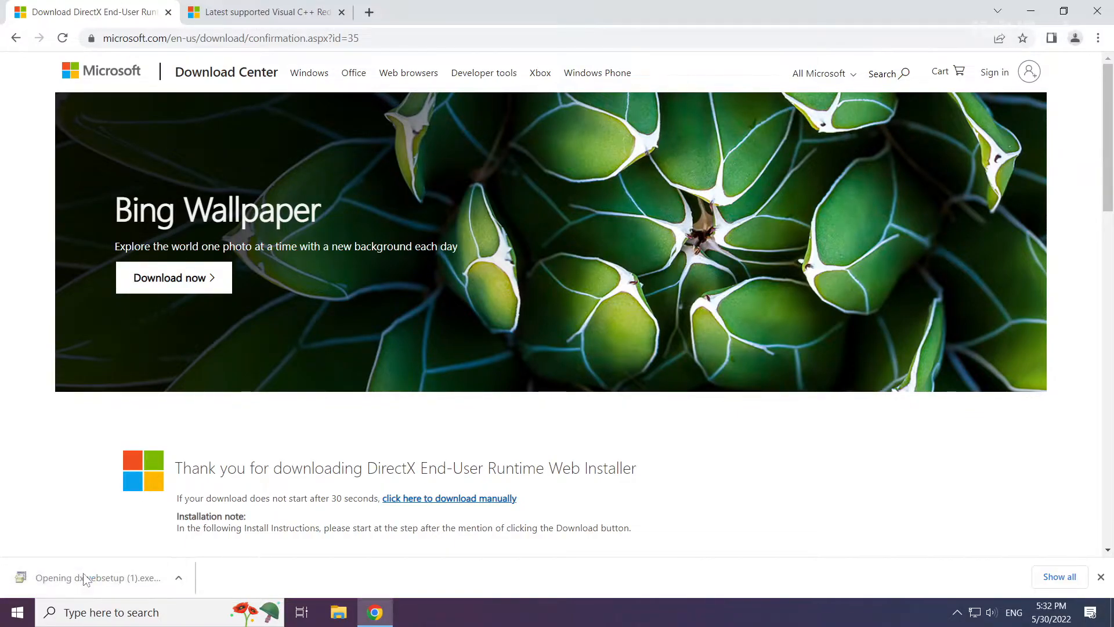
{"action": "left_click", "coordinate": [92, 578]}
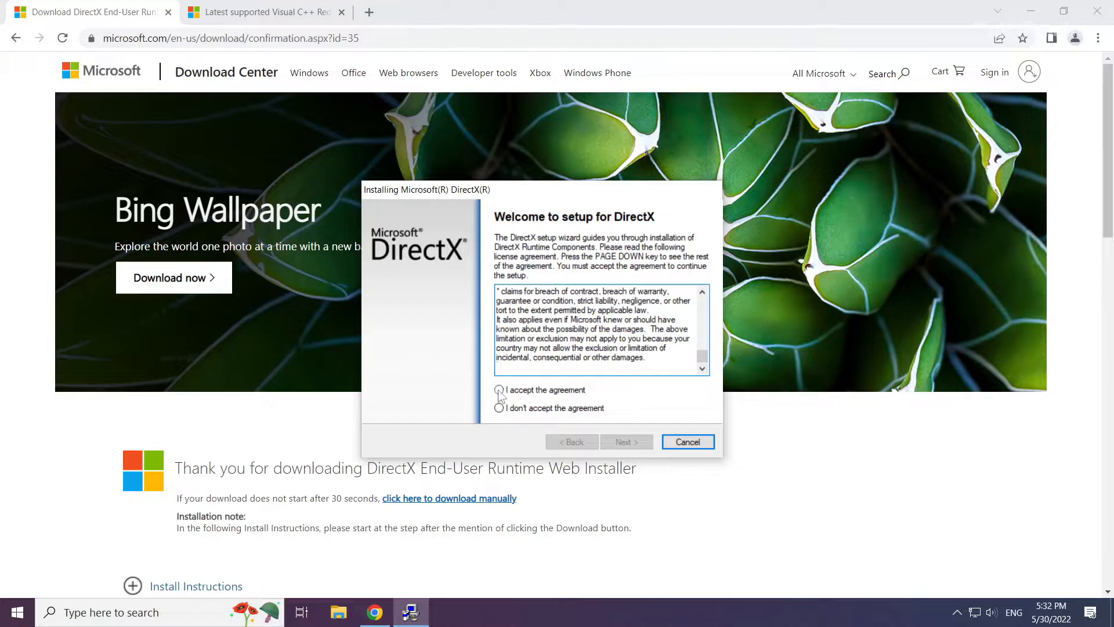
Step: Accept the DirectX license, untick 'Install the Bing Bar', and finish DirectX Setup
{"action": "left_click", "coordinate": [497, 389]}
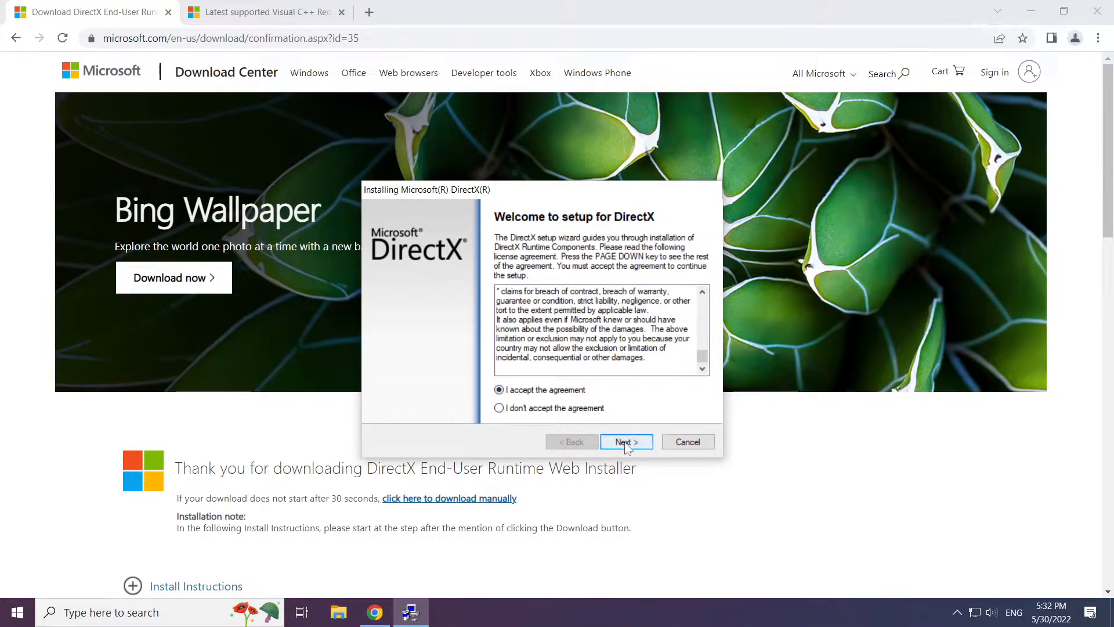
{"action": "left_click", "coordinate": [626, 440]}
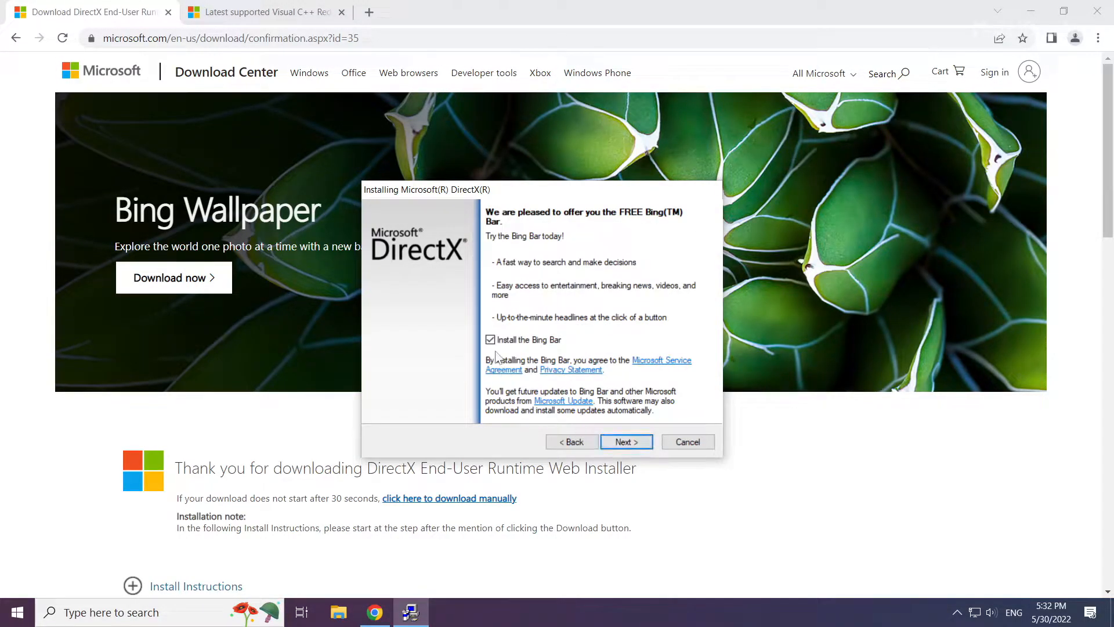
{"action": "left_click", "coordinate": [489, 339]}
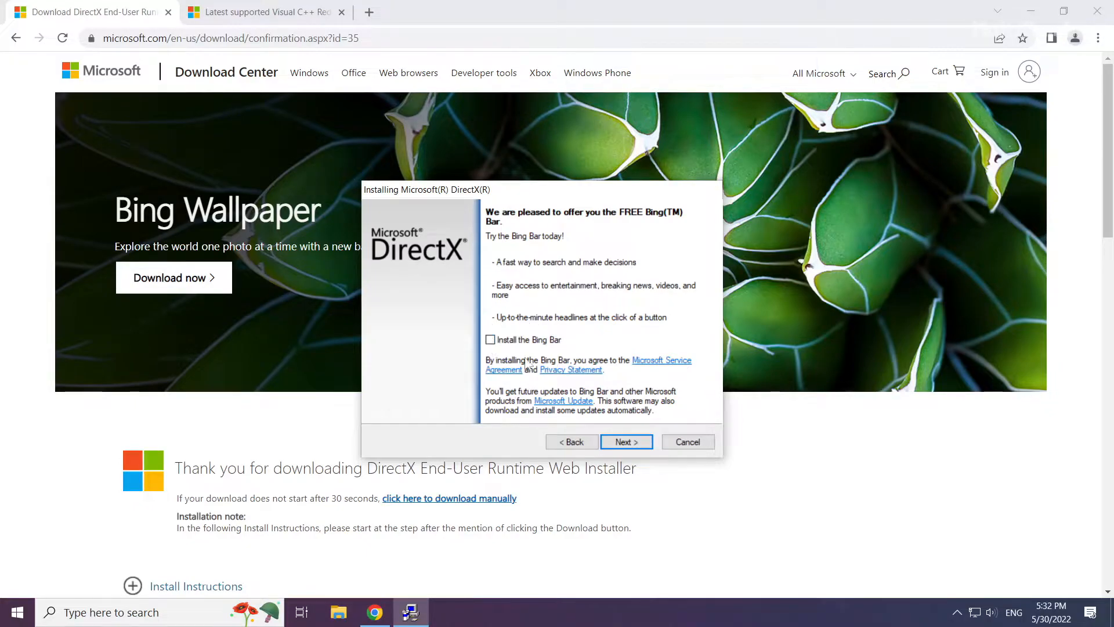
{"action": "mouse_move", "coordinate": [626, 441]}
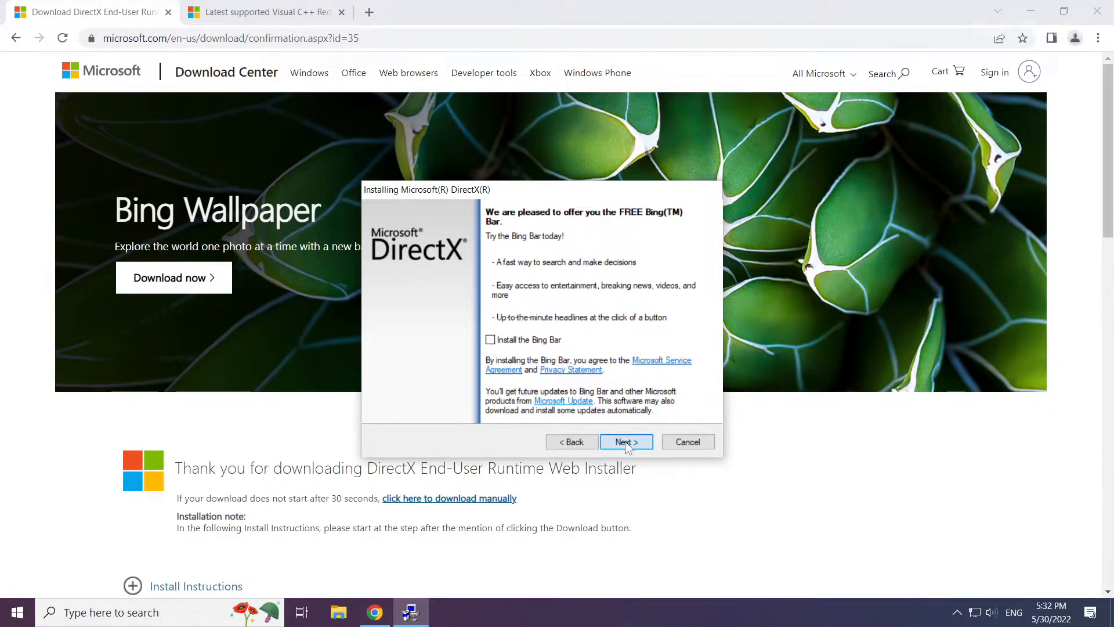
{"action": "left_click", "coordinate": [625, 441]}
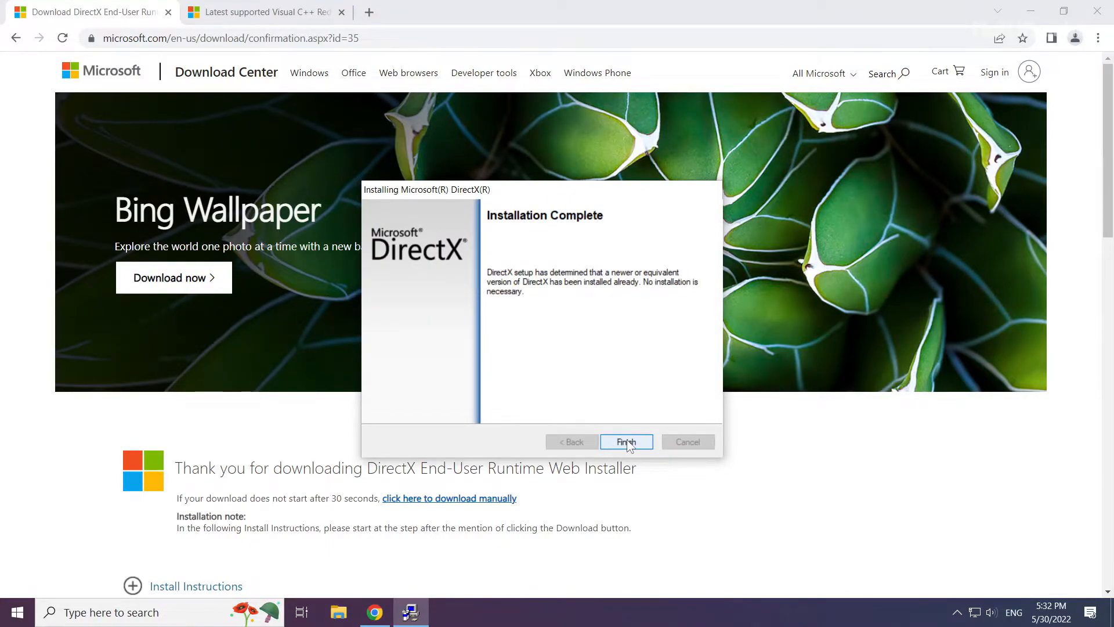
{"action": "left_click", "coordinate": [626, 441]}
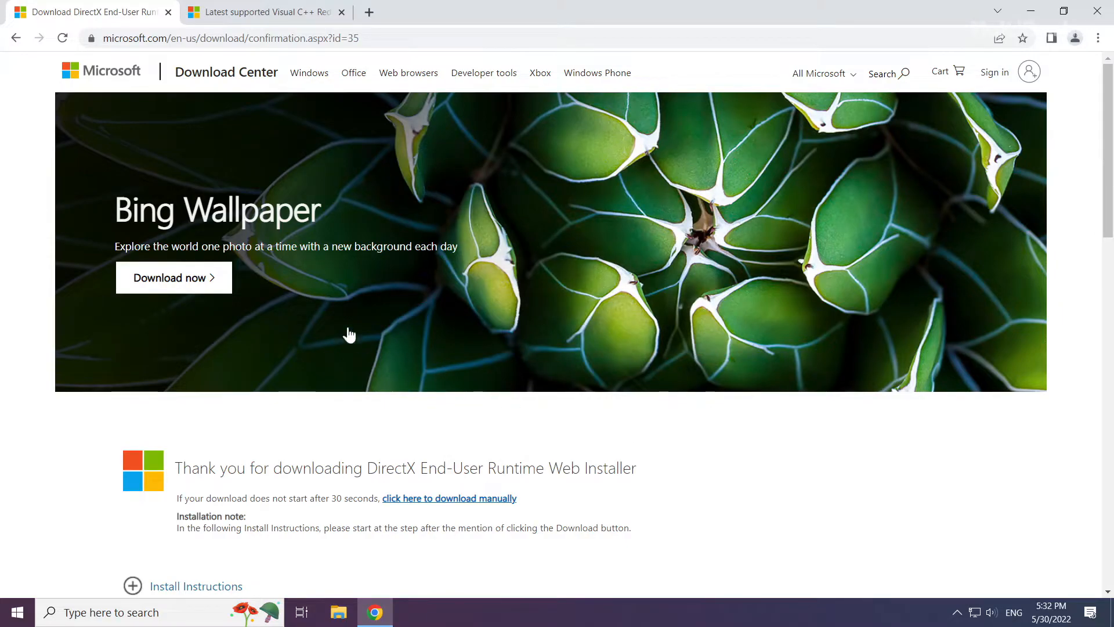
Step: Close the DirectX tab and download the Visual C++ 2015–2022 vc_redist installers, including ARM64
{"action": "left_click", "coordinate": [261, 12]}
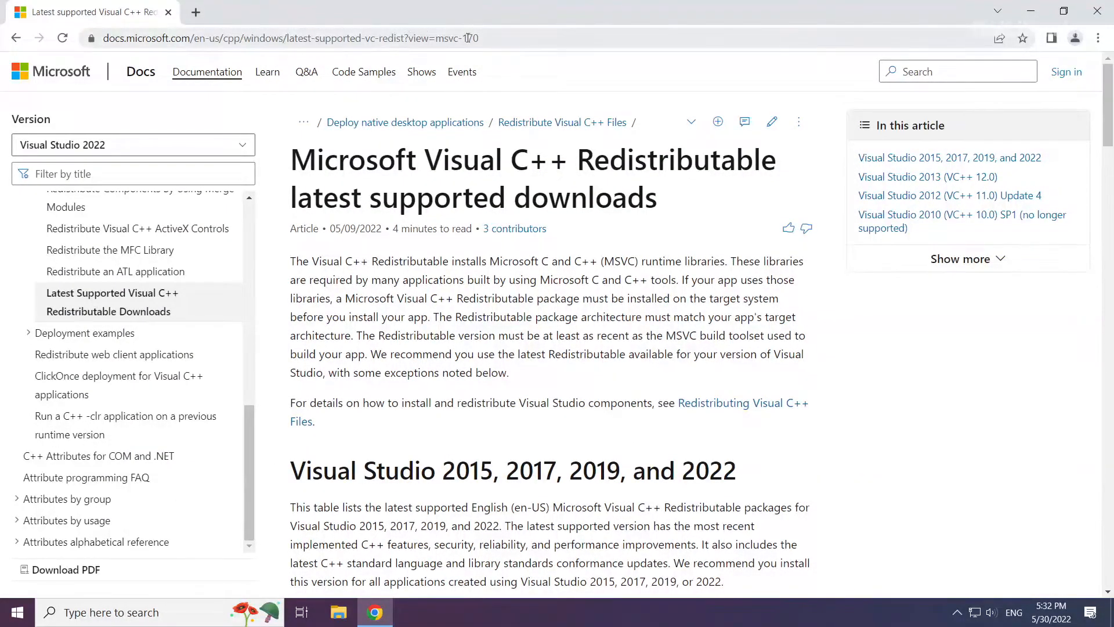
{"action": "left_click", "coordinate": [284, 38]}
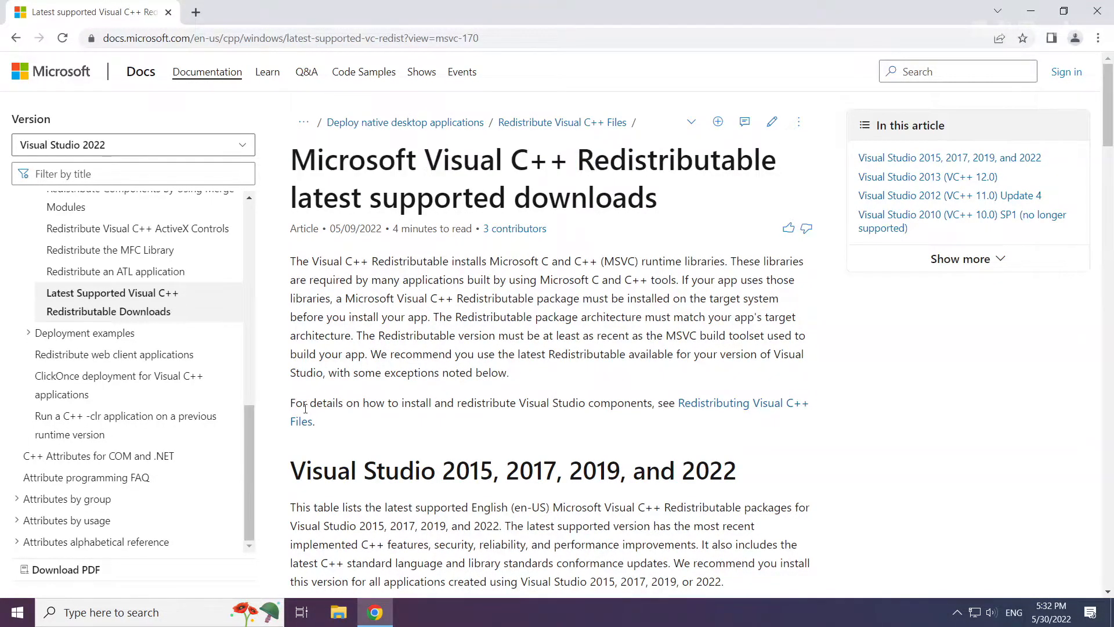
{"action": "scroll", "scroll_direction": "down", "scroll_amount": 3}
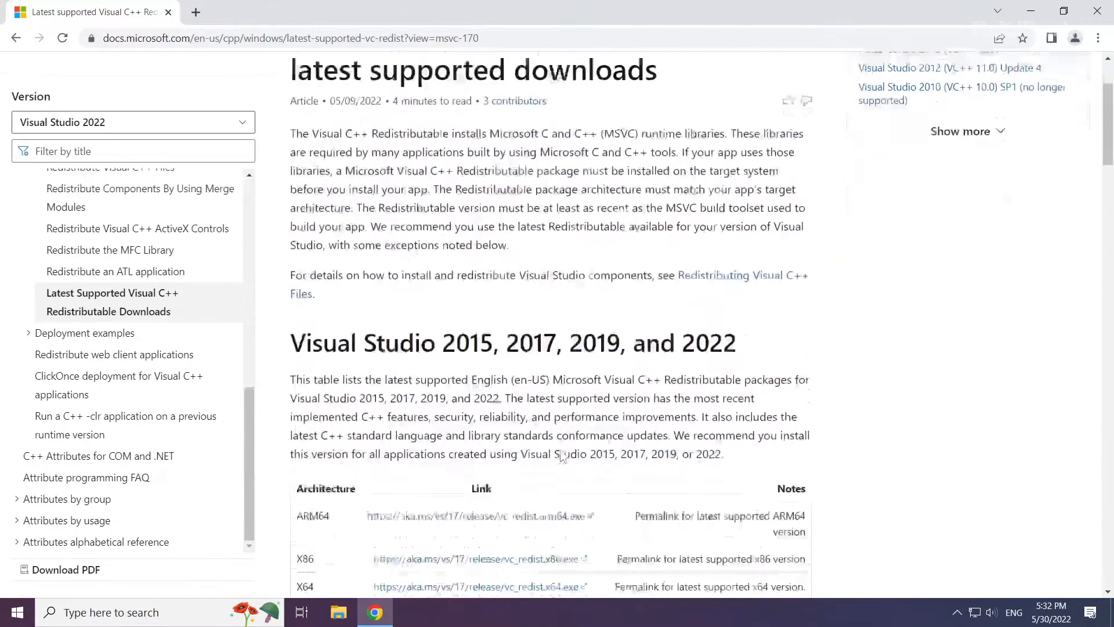
{"action": "scroll", "scroll_direction": "down", "scroll_amount": 3}
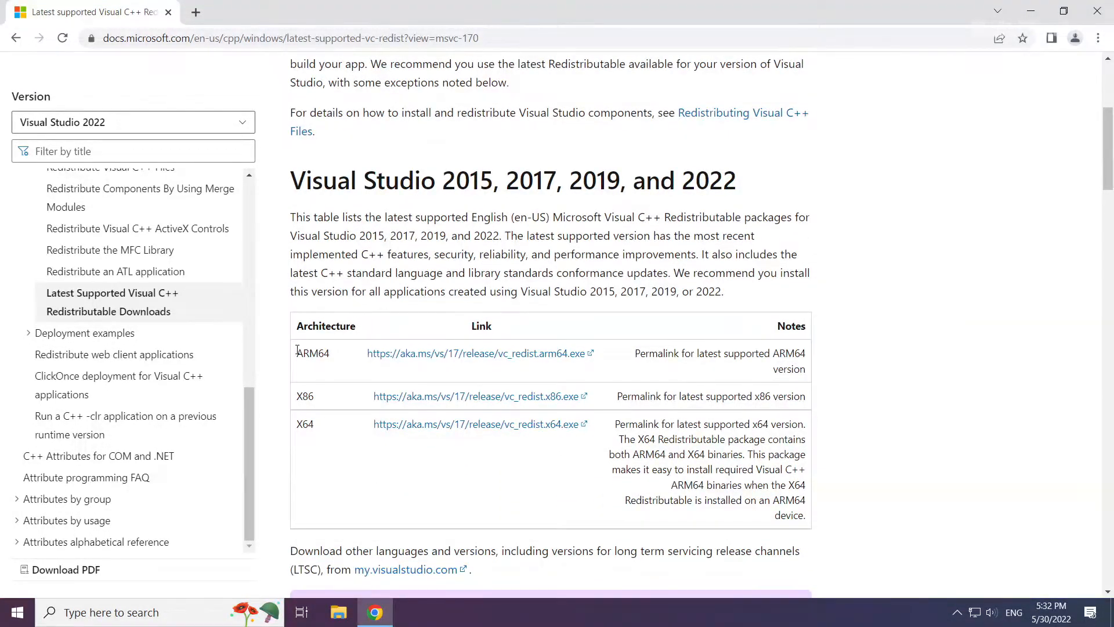
{"action": "mouse_move", "coordinate": [443, 360]}
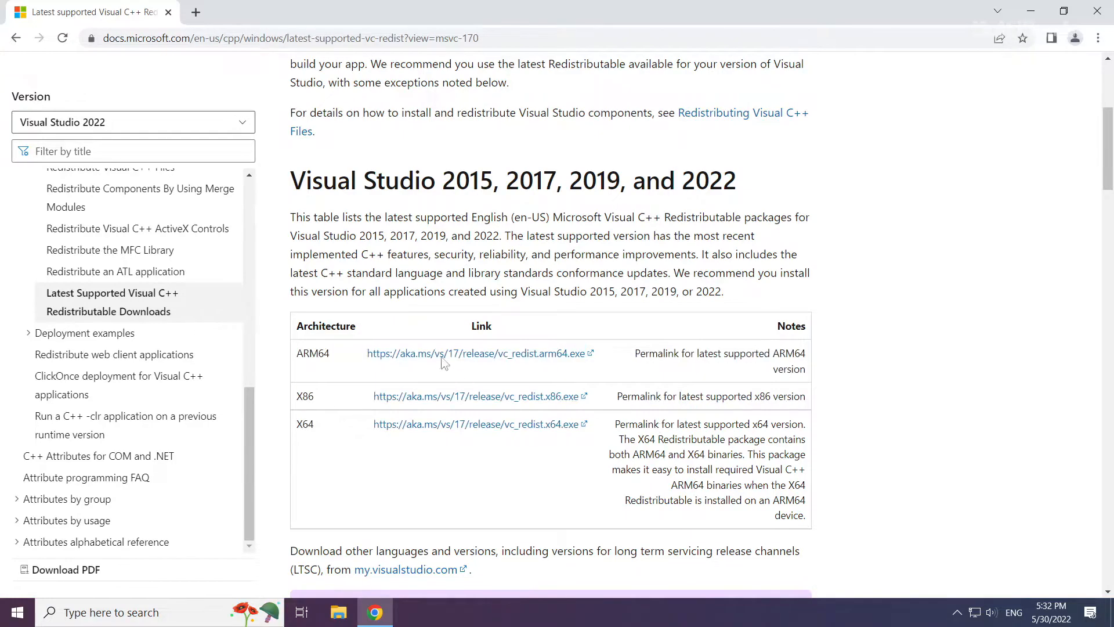
{"action": "mouse_move", "coordinate": [444, 353]}
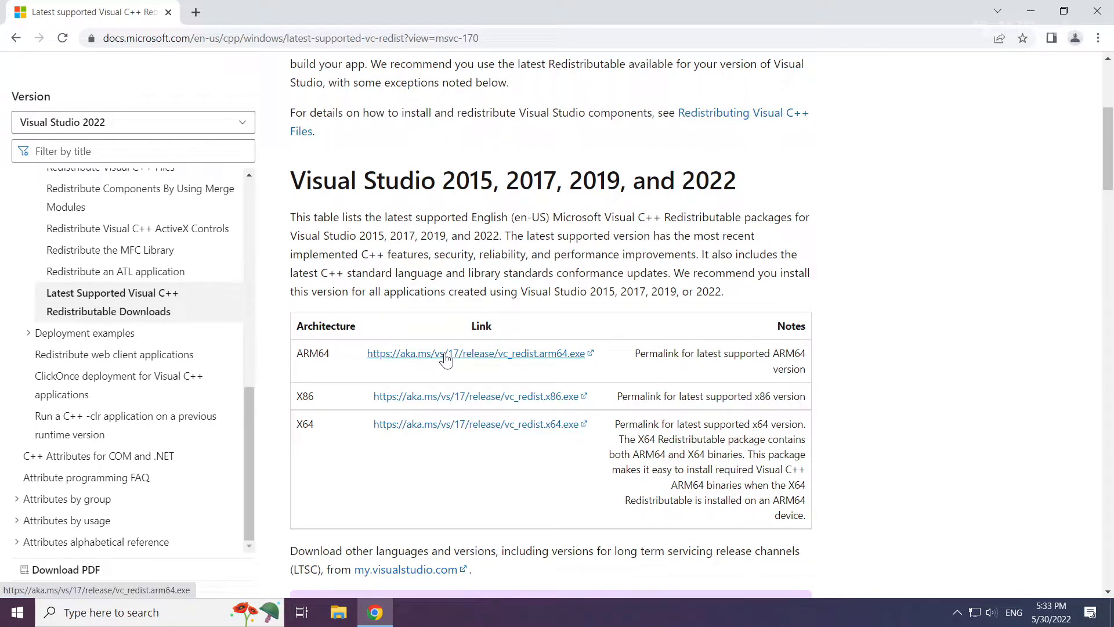
{"action": "left_click", "coordinate": [473, 353]}
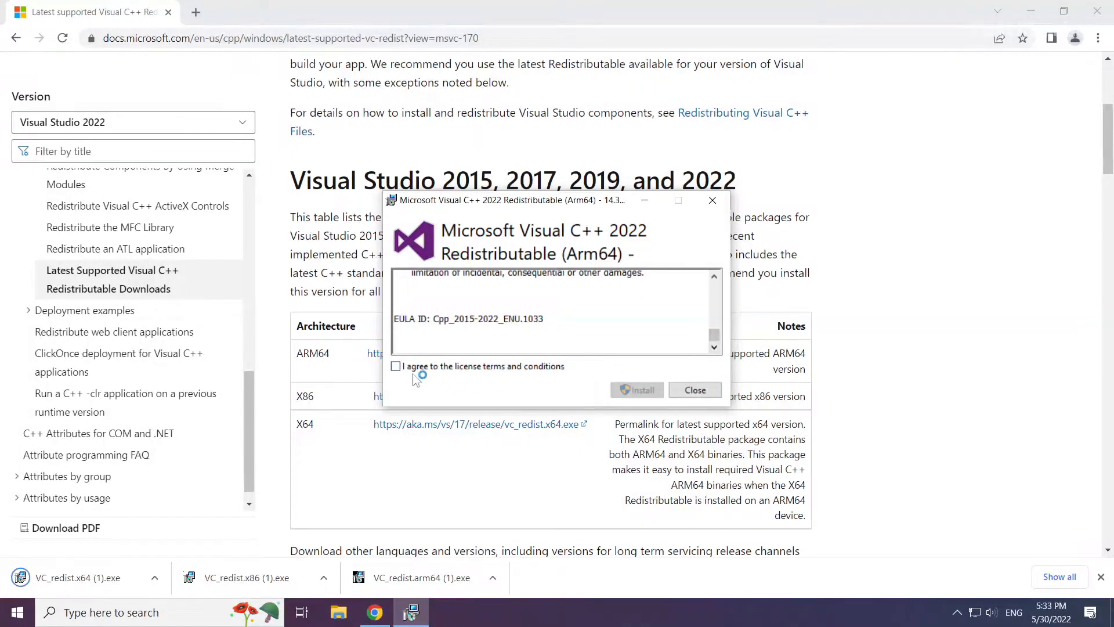
Step: Agree to the license and install the ARM64 and x86 redistributables, closing without restarting
{"action": "left_click", "coordinate": [396, 366]}
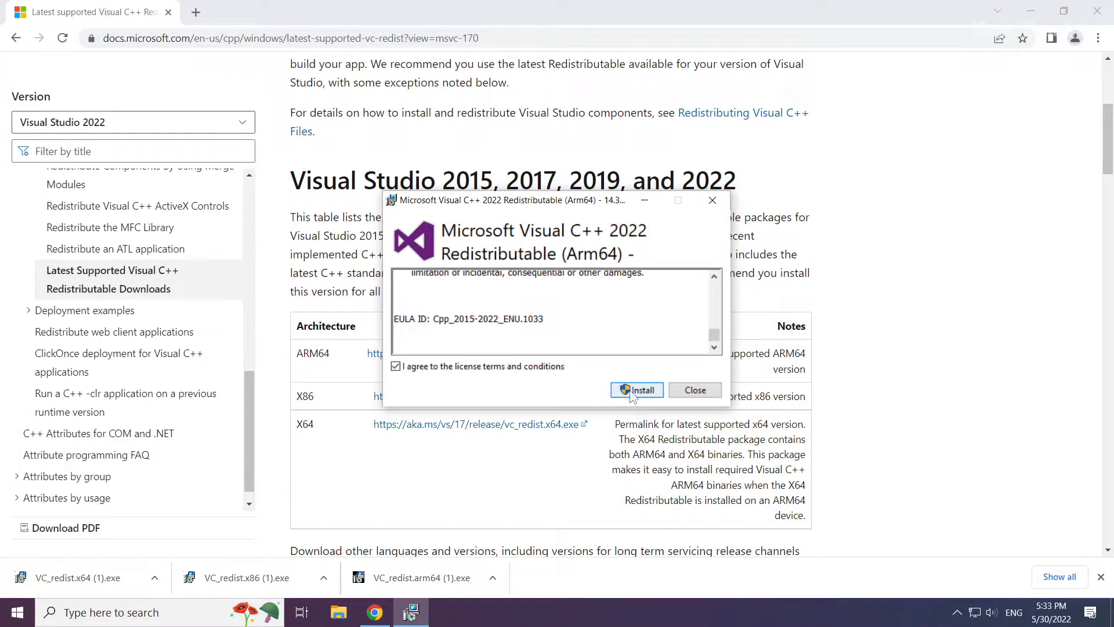
{"action": "left_click", "coordinate": [636, 389]}
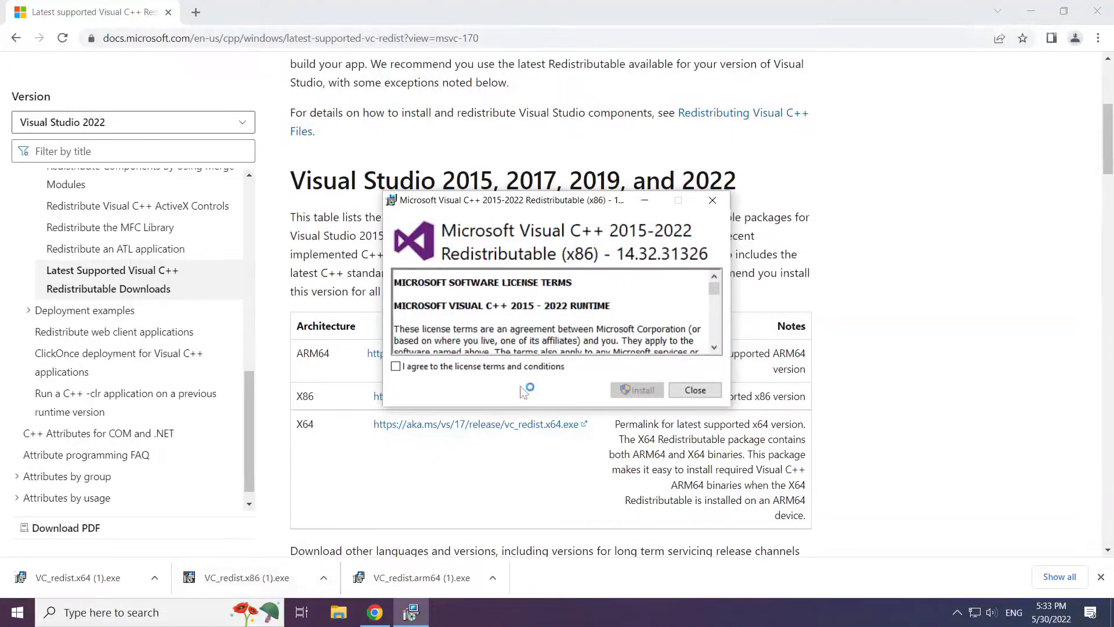
{"action": "scroll", "scroll_direction": "down", "scroll_amount": 3}
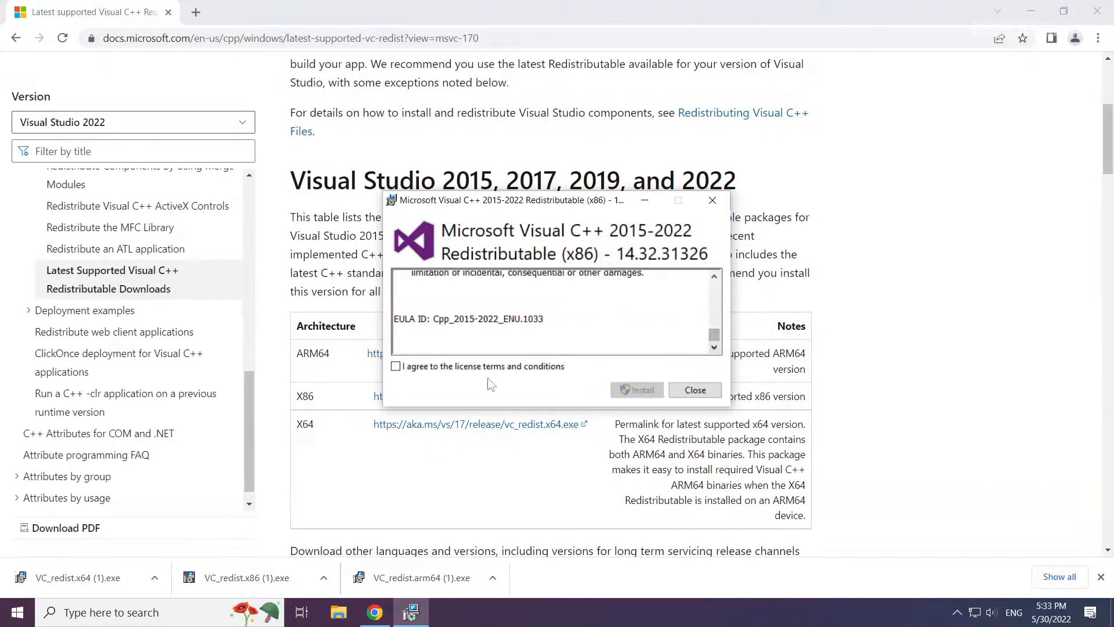
{"action": "left_click", "coordinate": [635, 389]}
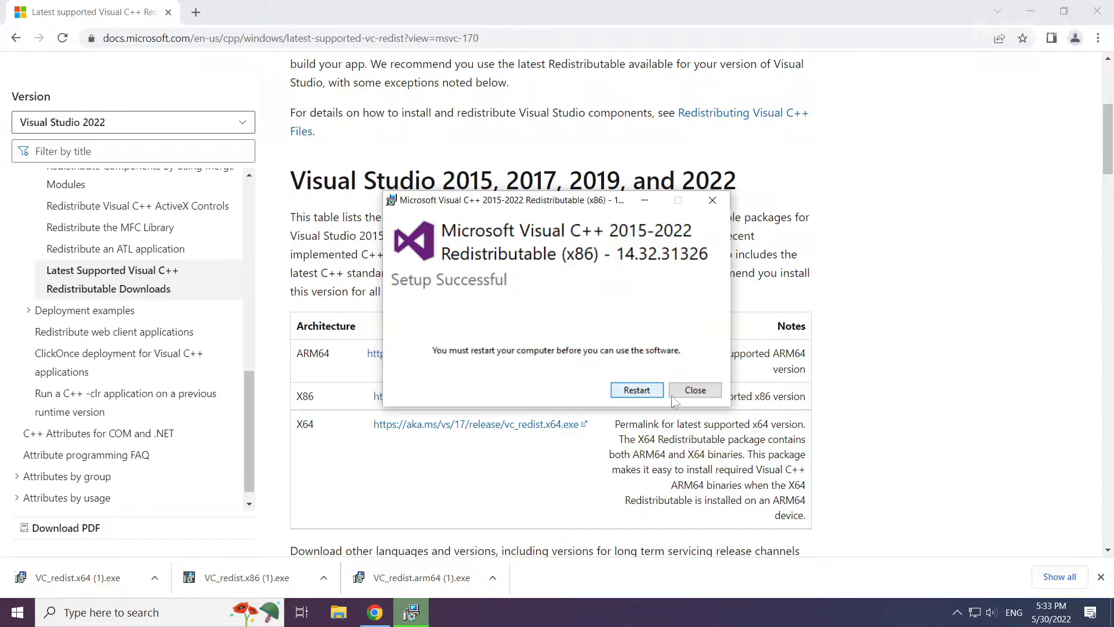
{"action": "left_click", "coordinate": [694, 390]}
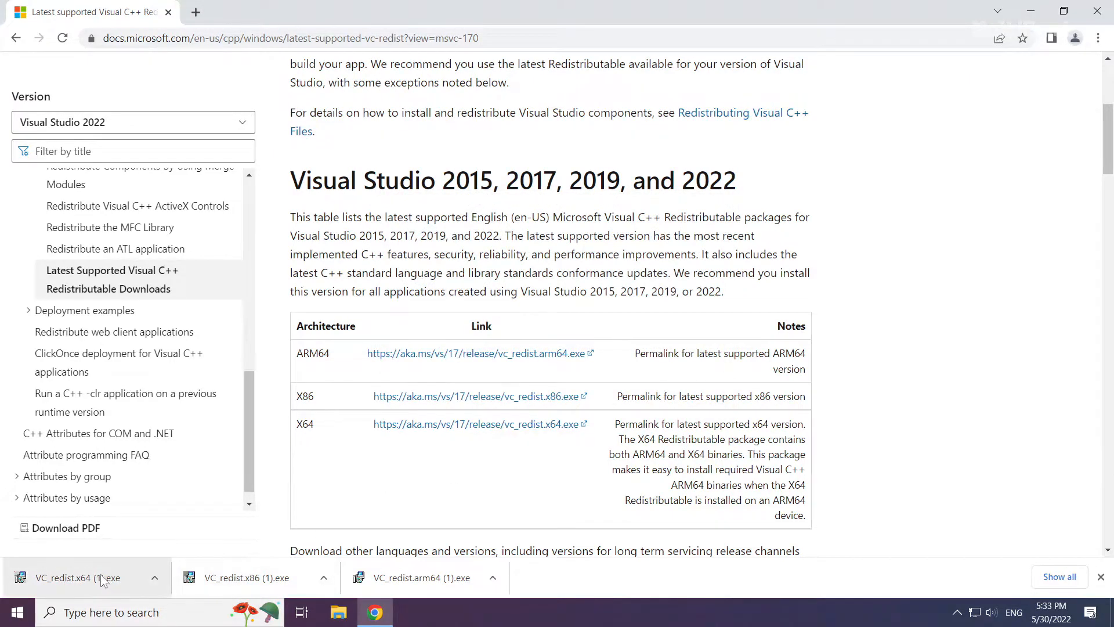
Step: Install VC_redist.x64 after accepting its license, close its setup, then close Chrome
{"action": "left_click", "coordinate": [82, 576]}
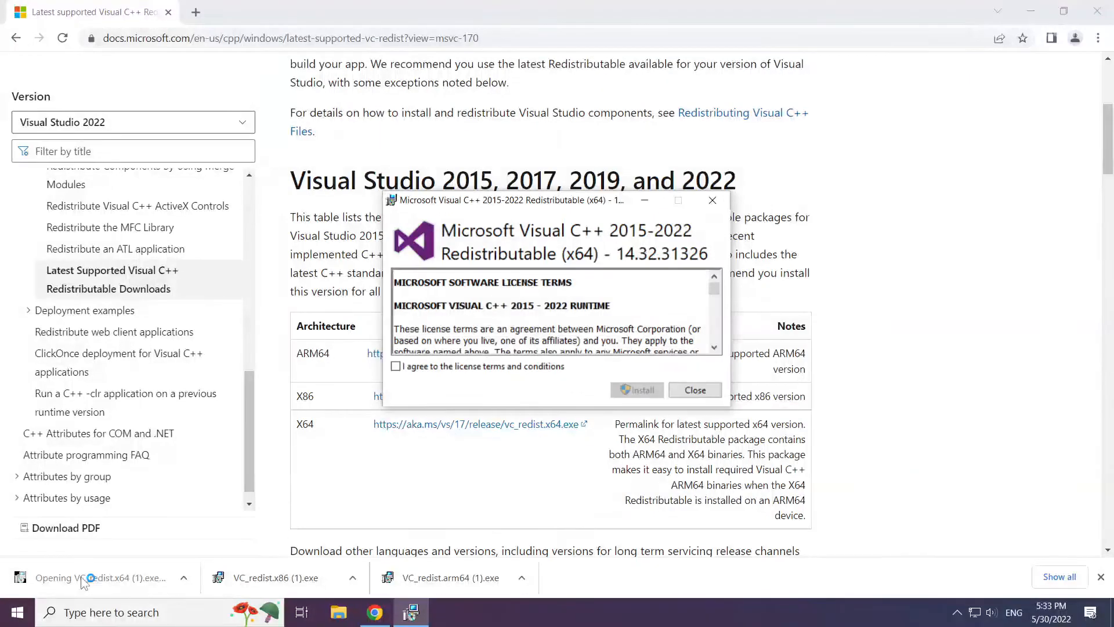
{"action": "scroll", "scroll_direction": "down", "scroll_amount": 3}
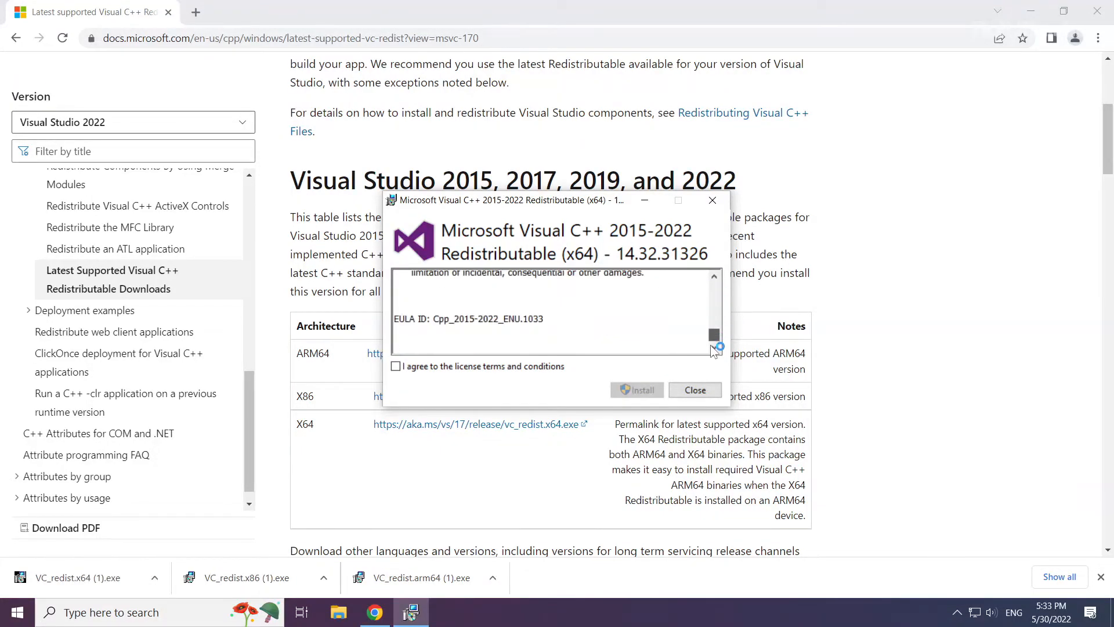
{"action": "left_click", "coordinate": [395, 366]}
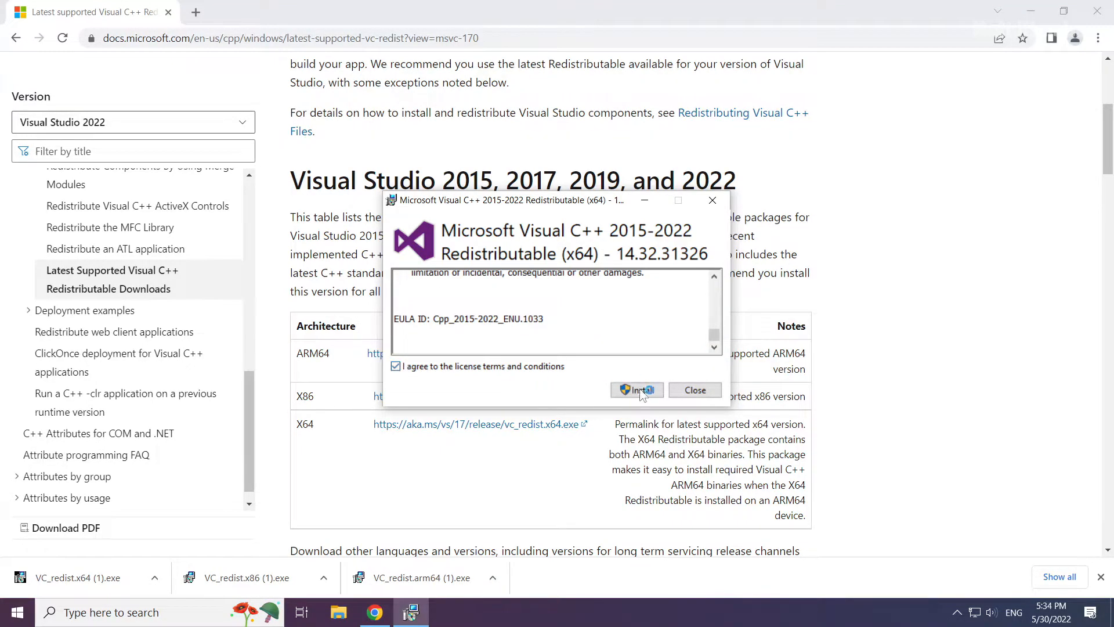
{"action": "left_click", "coordinate": [636, 390]}
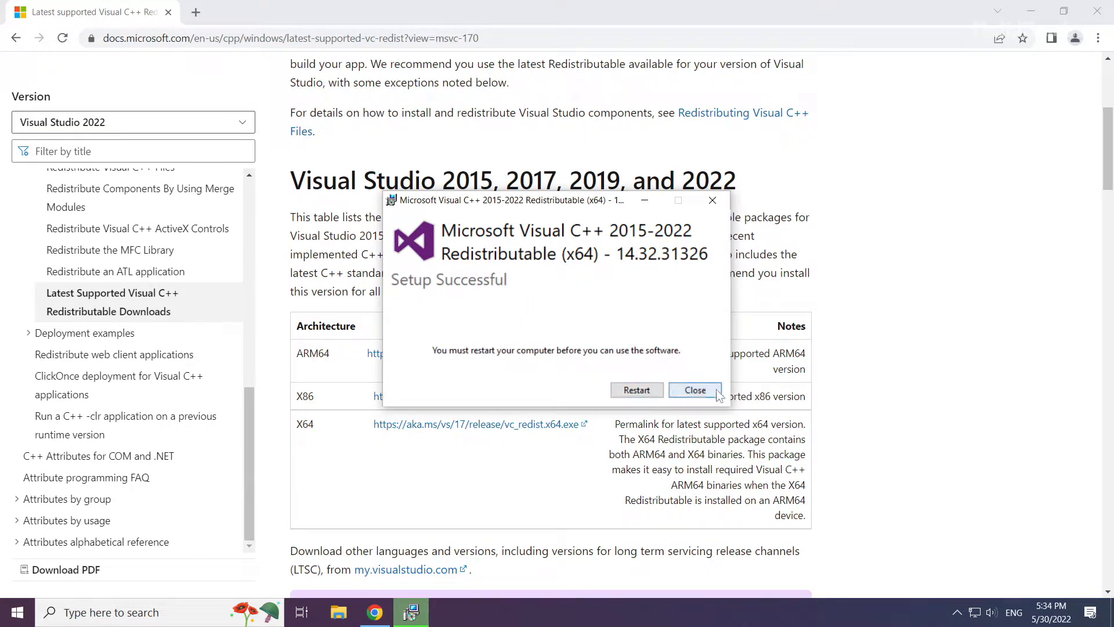
{"action": "left_click", "coordinate": [694, 389]}
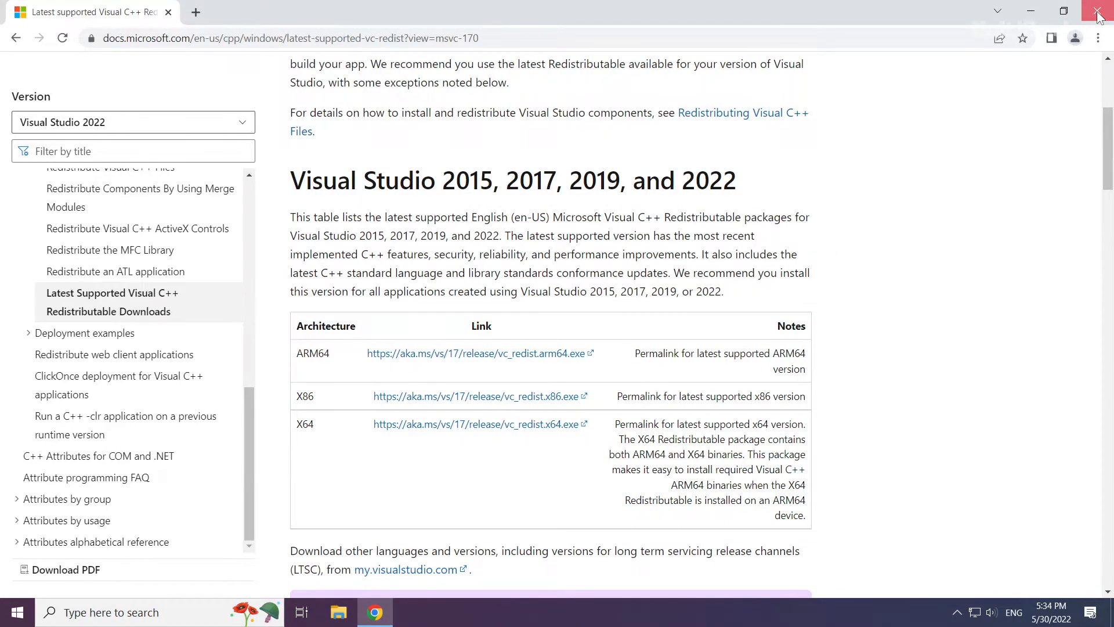
{"action": "left_click", "coordinate": [1097, 16]}
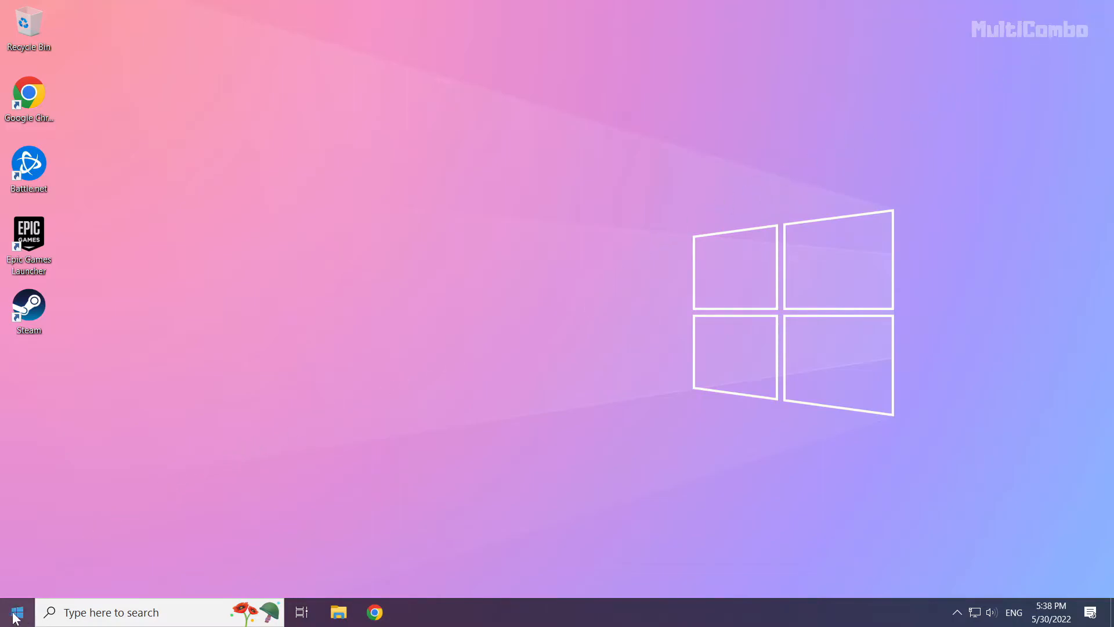
Step: Open Task Manager from the Start right-click menu and show its Startup tab
{"action": "right_click", "coordinate": [14, 612]}
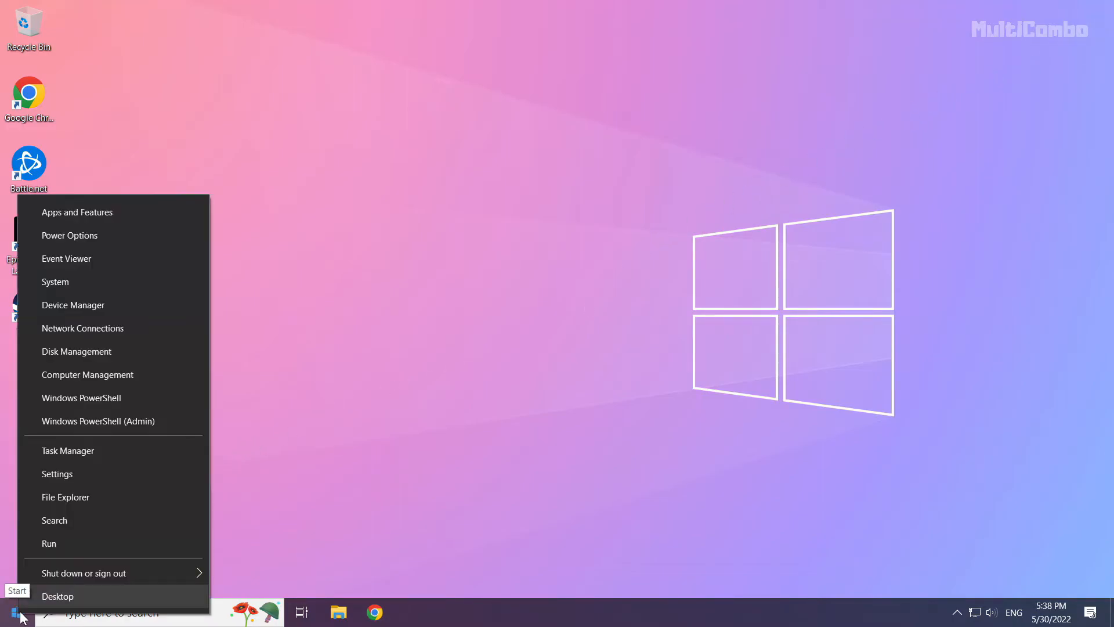
{"action": "mouse_move", "coordinate": [140, 450]}
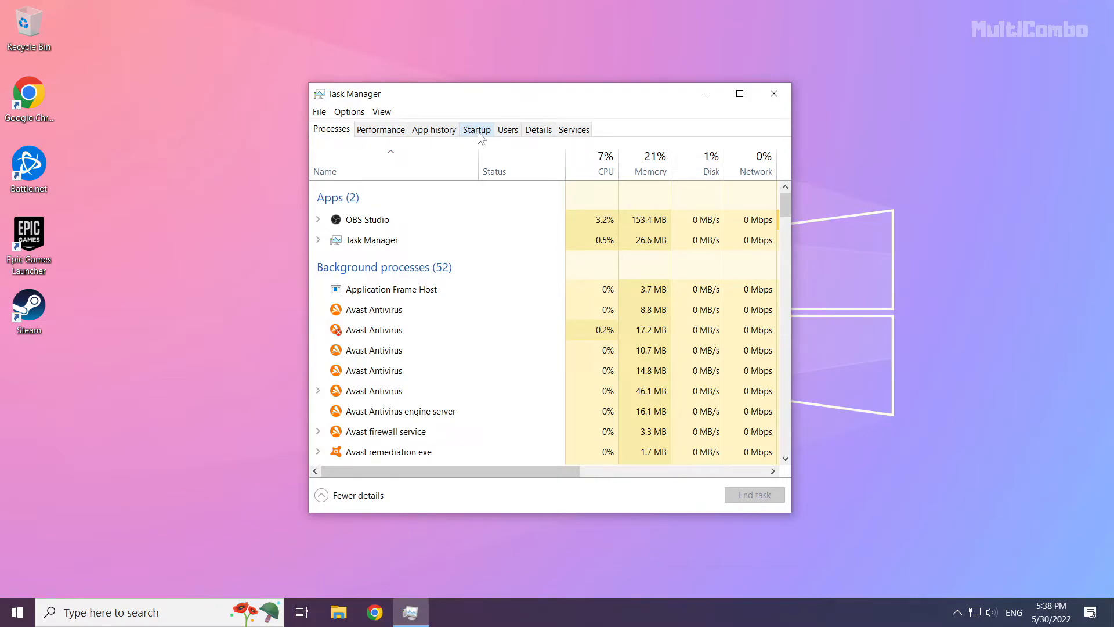
{"action": "left_click", "coordinate": [476, 129]}
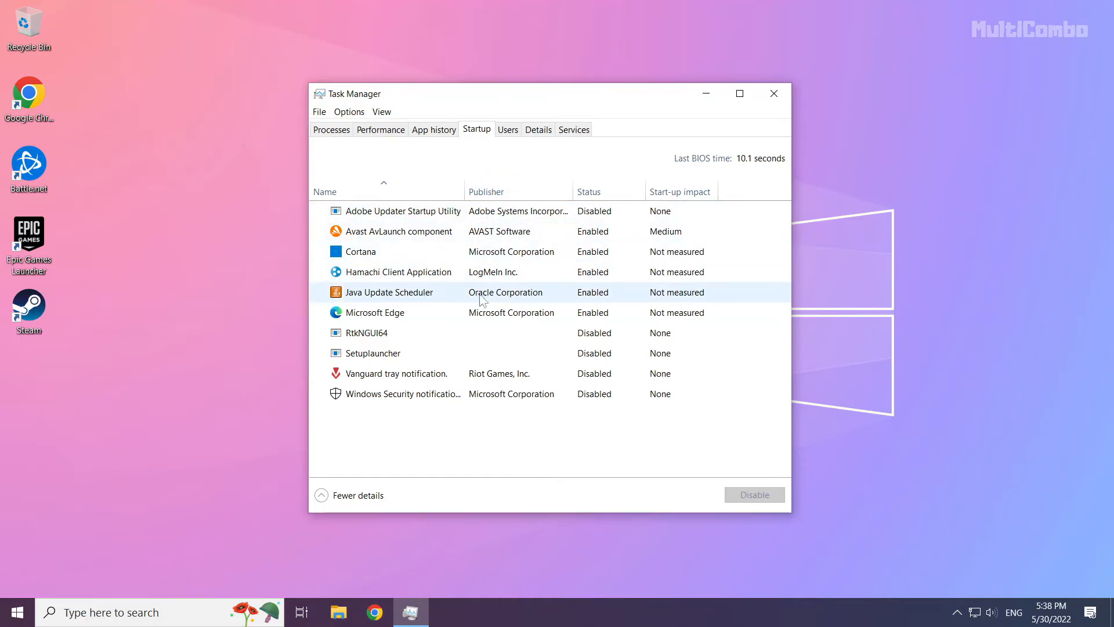
Step: Disable Microsoft Edge, Java Update Scheduler and Cortana at startup, then close Task Manager
{"action": "left_click", "coordinate": [374, 313]}
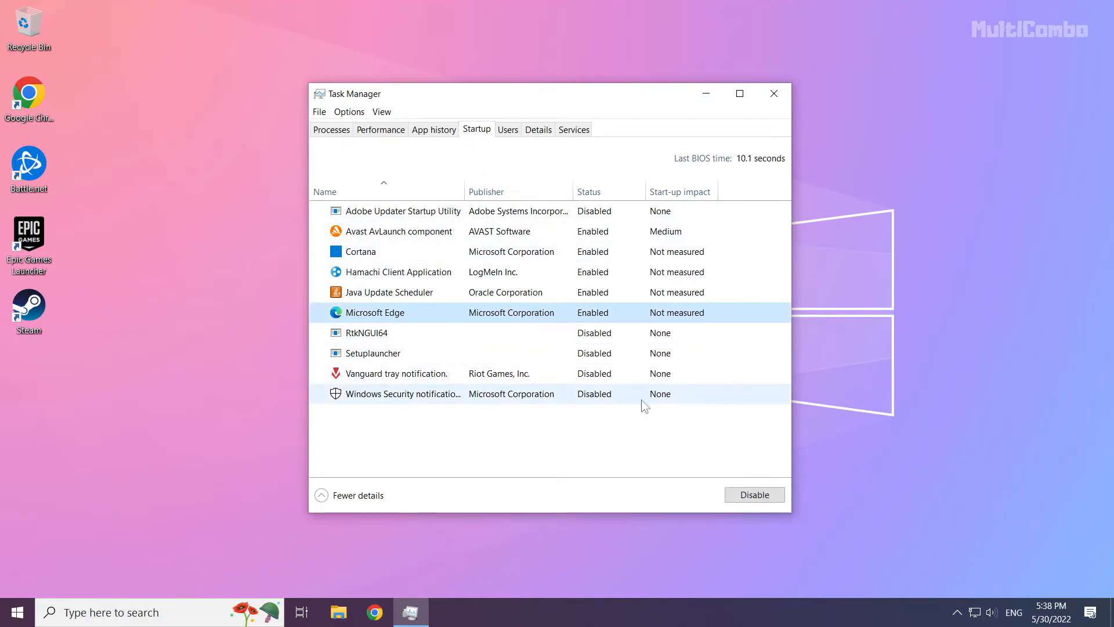
{"action": "left_click", "coordinate": [753, 494]}
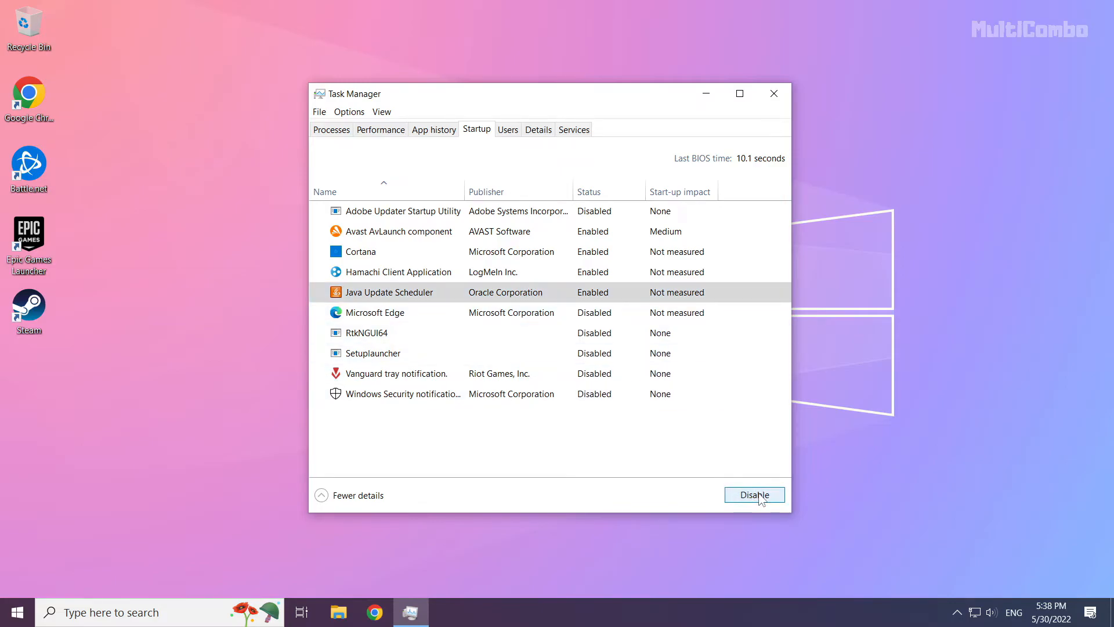
{"action": "left_click", "coordinate": [754, 495]}
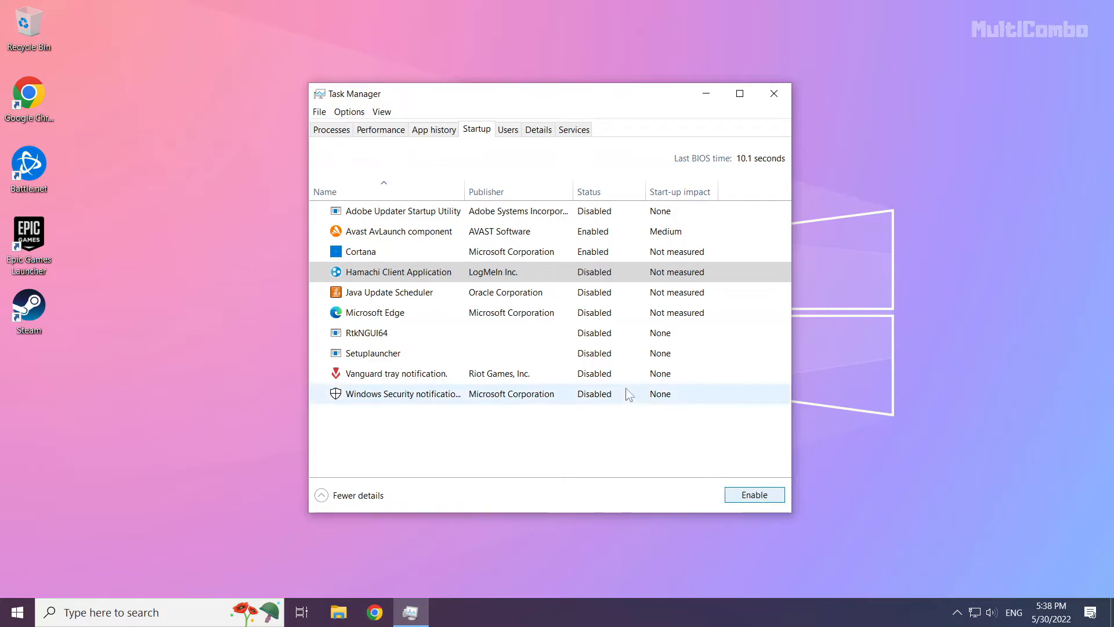
{"action": "left_click", "coordinate": [360, 251]}
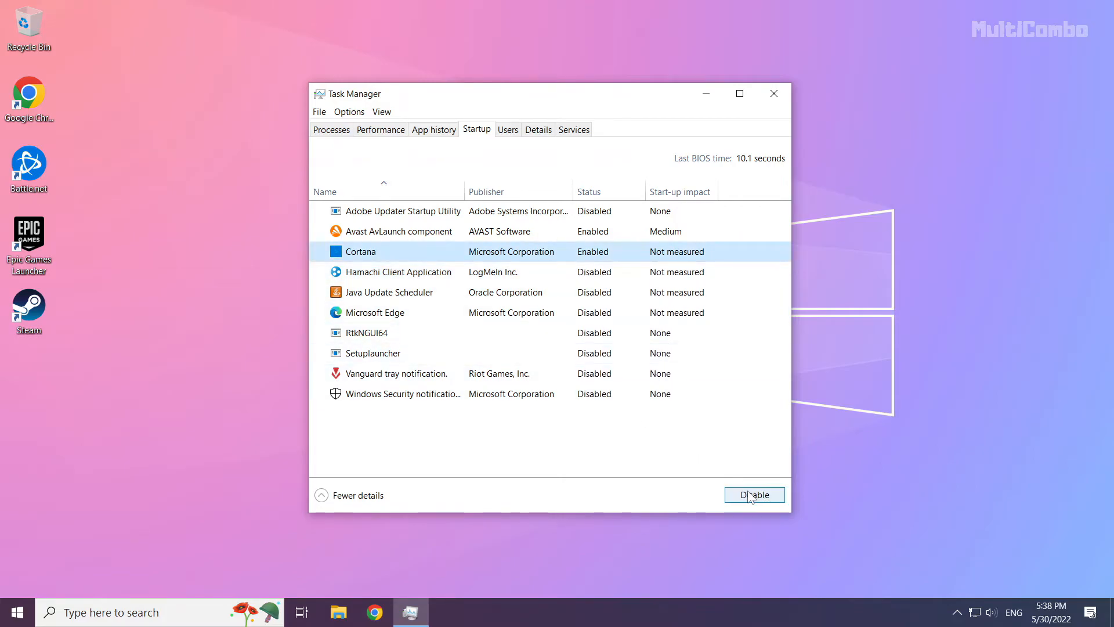
{"action": "left_click", "coordinate": [753, 494]}
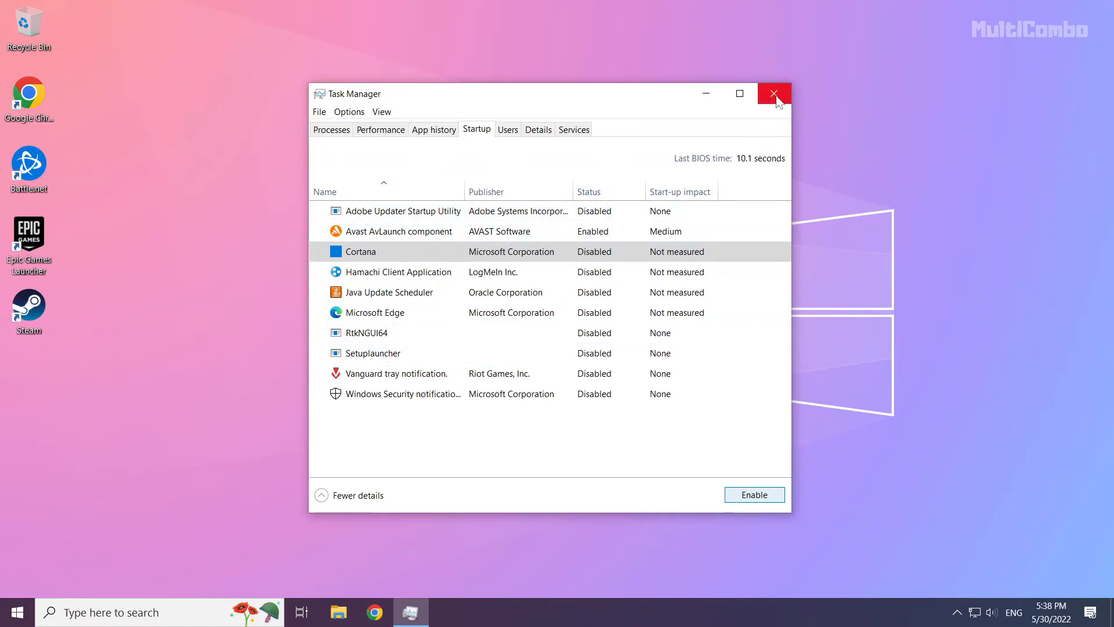
{"action": "left_click", "coordinate": [773, 92]}
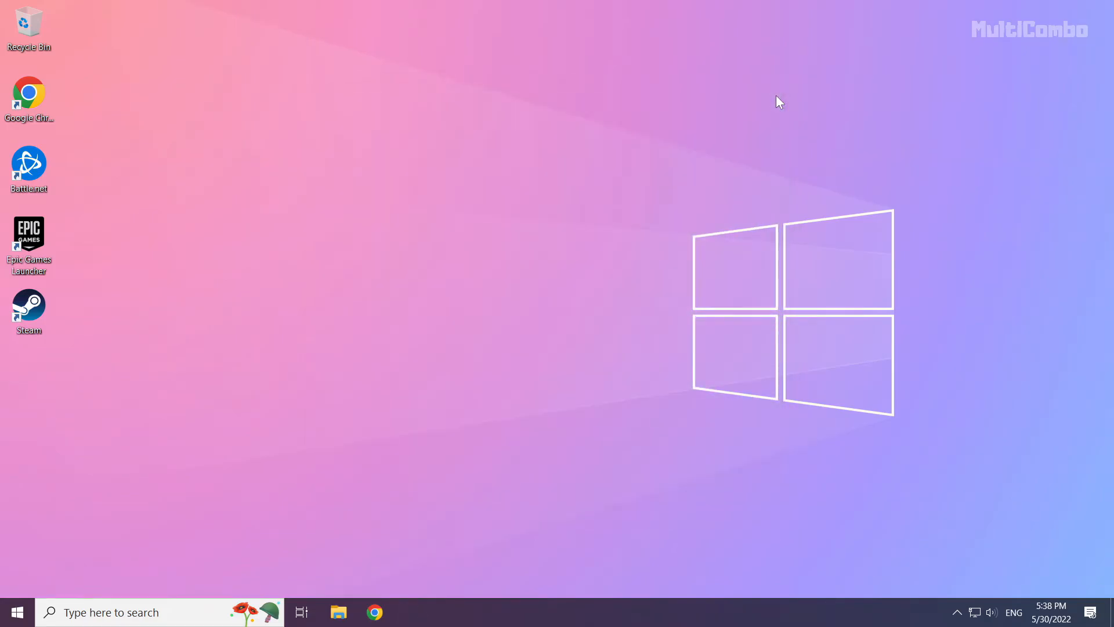
{"action": "mouse_move", "coordinate": [130, 504]}
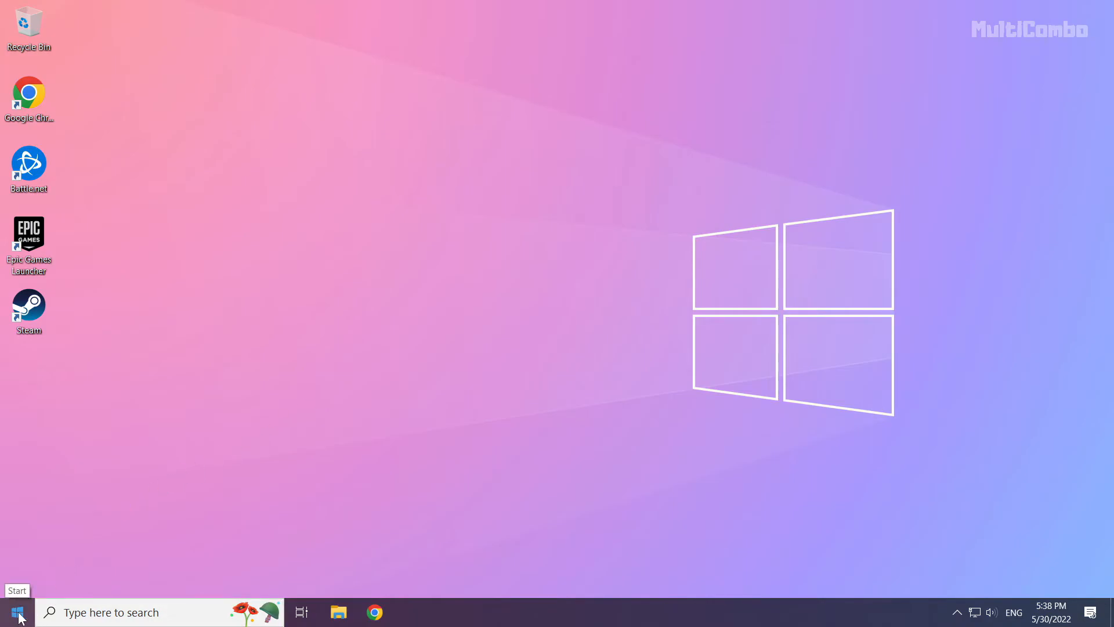
Step: Open the Start menu to reach the power options
{"action": "left_click", "coordinate": [17, 581]}
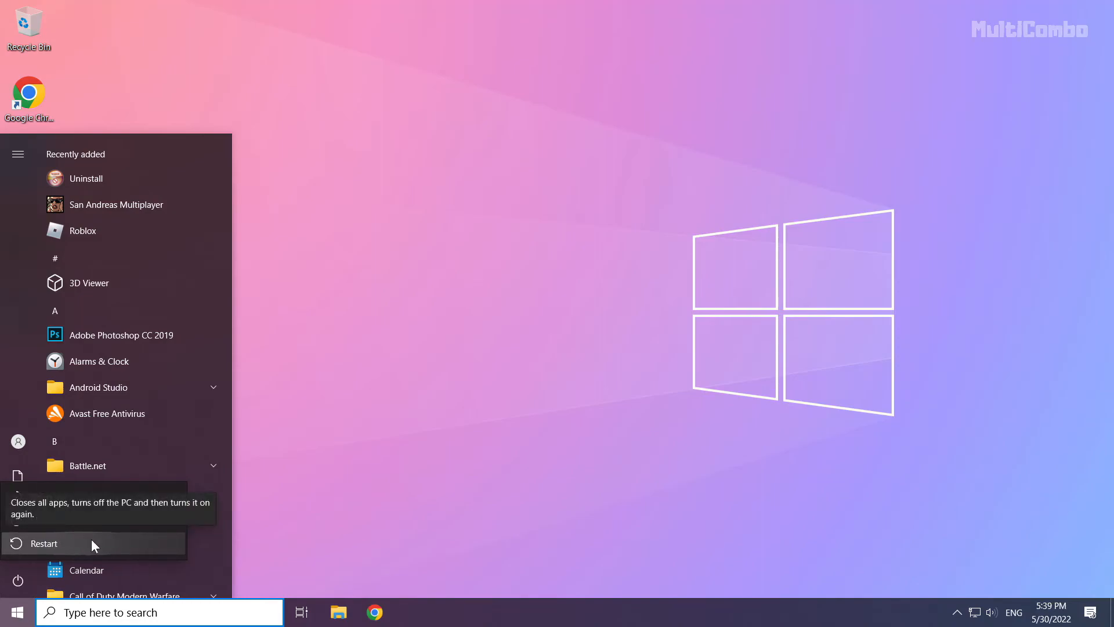
{"action": "mouse_move", "coordinate": [103, 544]}
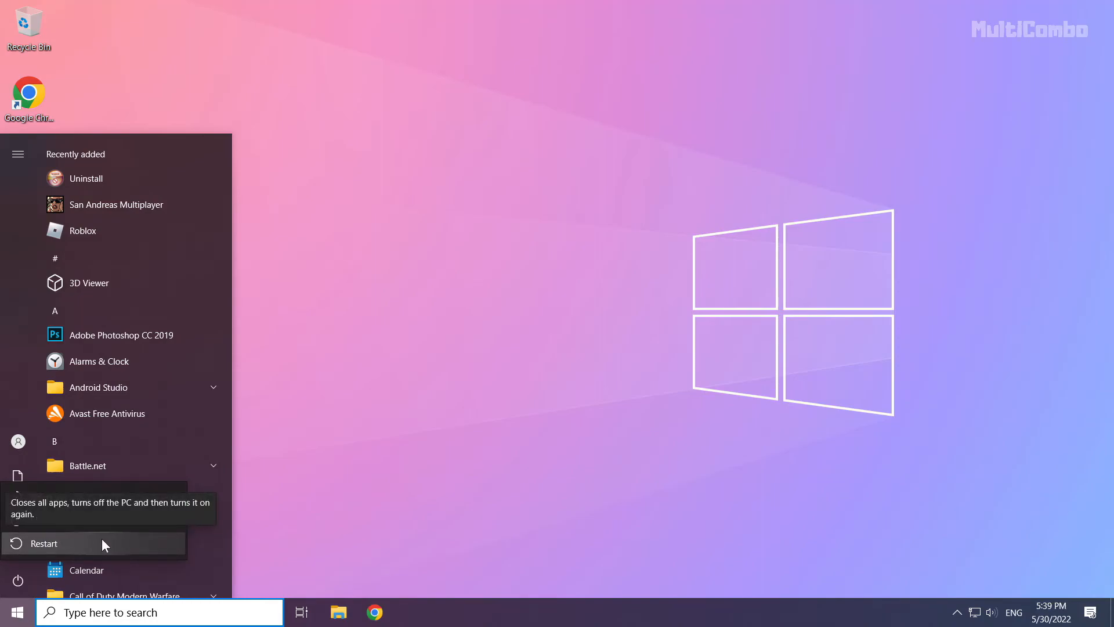